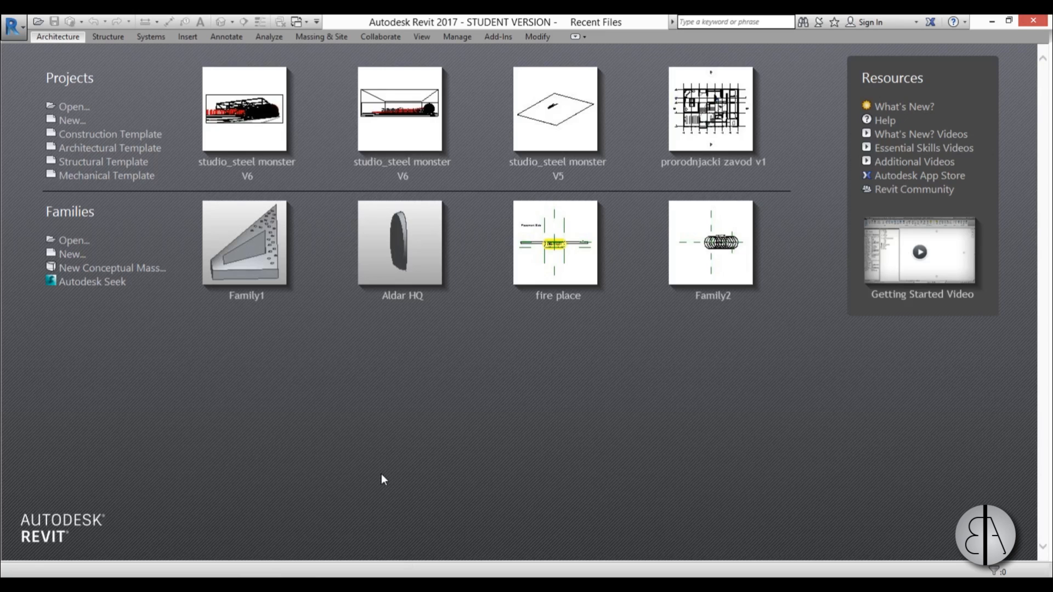
{"action": "mouse_move", "coordinate": [238, 310]}
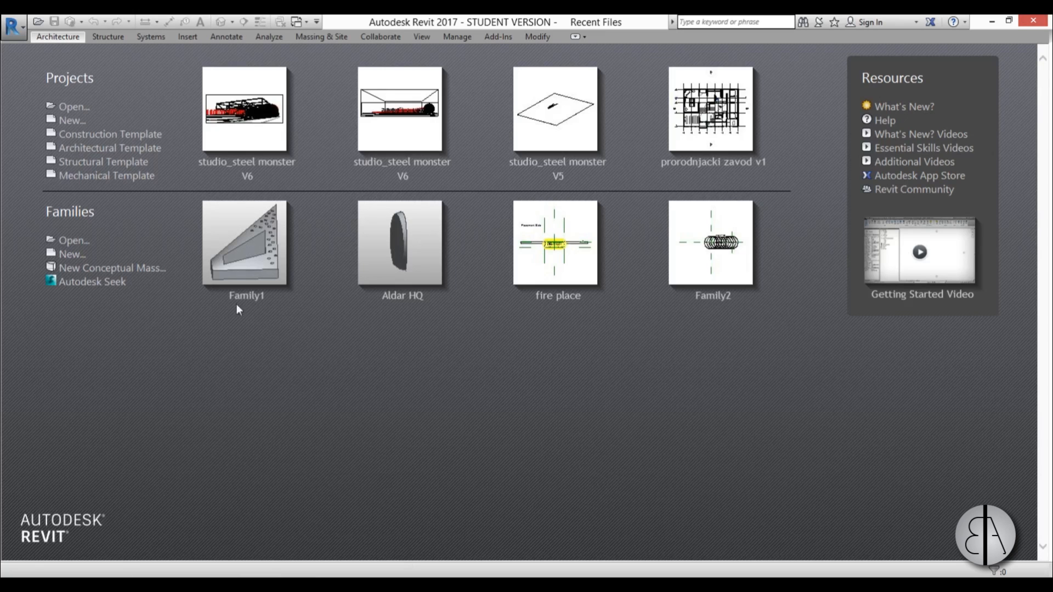
{"action": "mouse_move", "coordinate": [173, 333]}
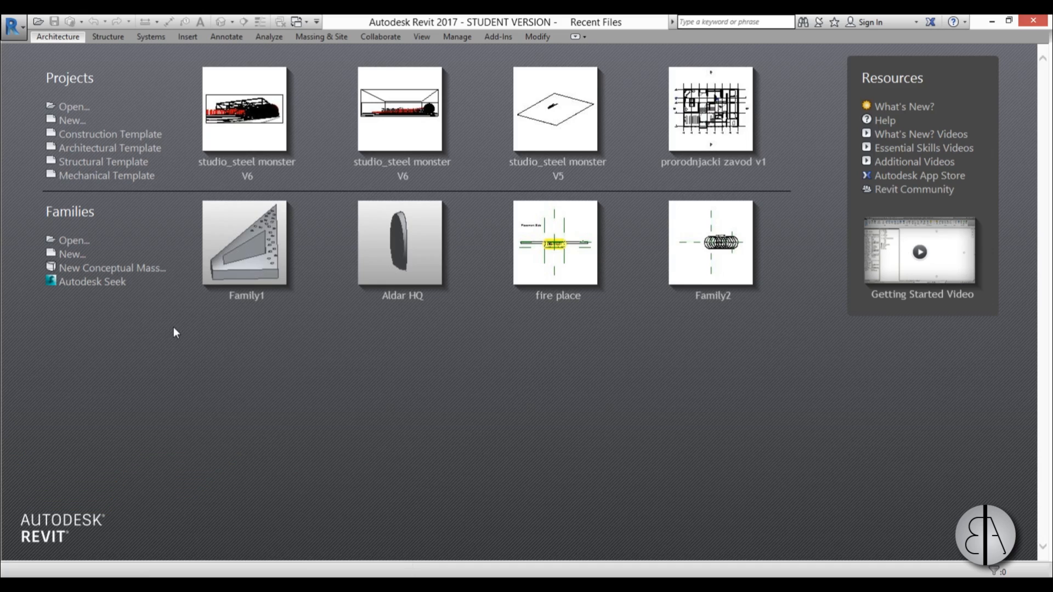
{"action": "mouse_move", "coordinate": [538, 330]}
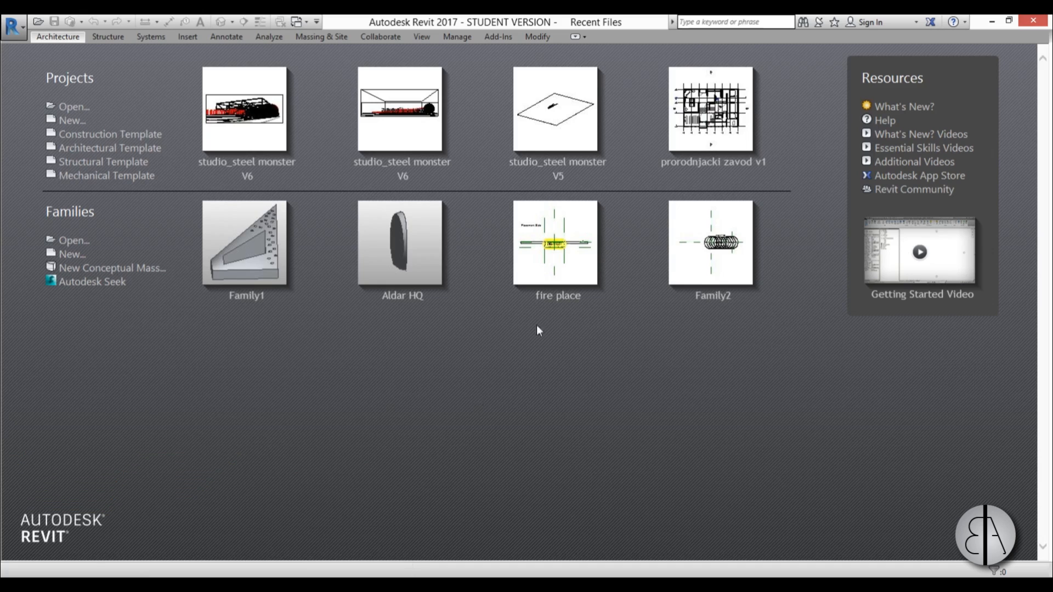
Start a new conceptual mass family from the Recent Files page
{"action": "left_click", "coordinate": [112, 268]}
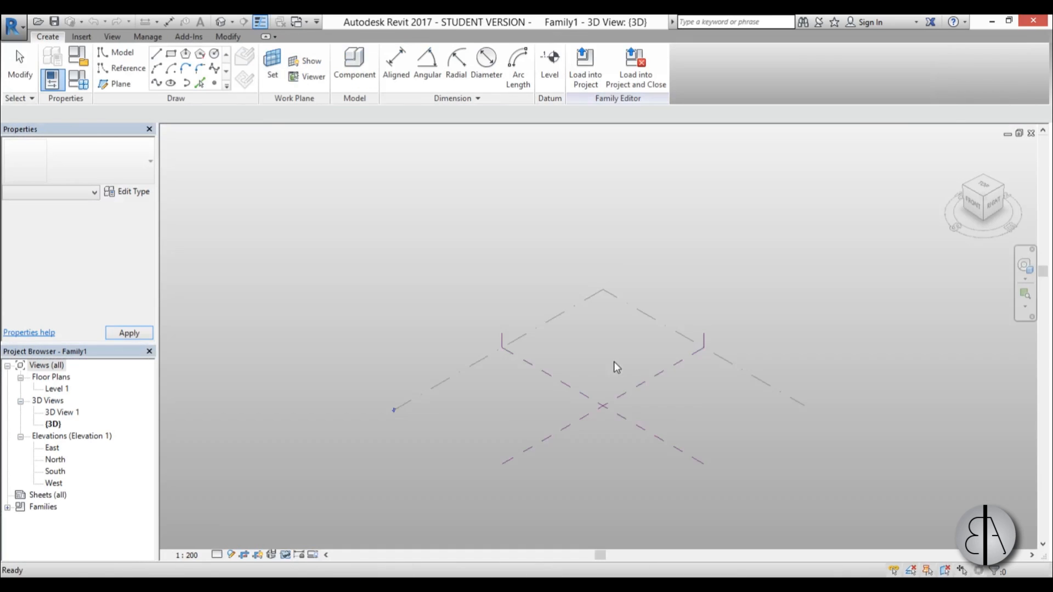
Switch to the Level 1 floor plan and begin sketching a rectangle of lines
{"action": "left_click", "coordinate": [56, 389]}
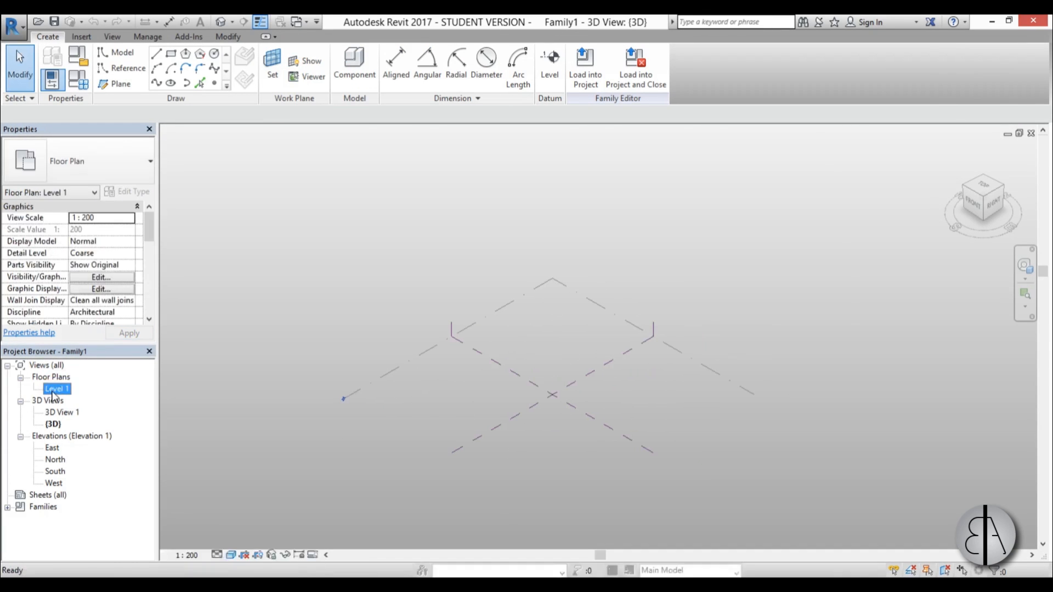
{"action": "double_click", "coordinate": [56, 389]}
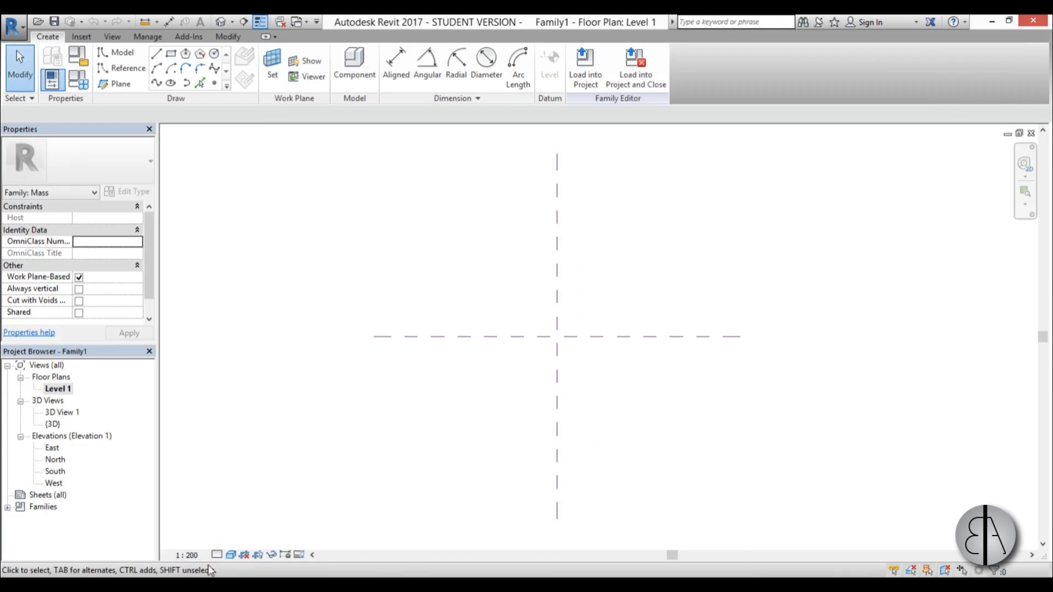
{"action": "left_click", "coordinate": [231, 555]}
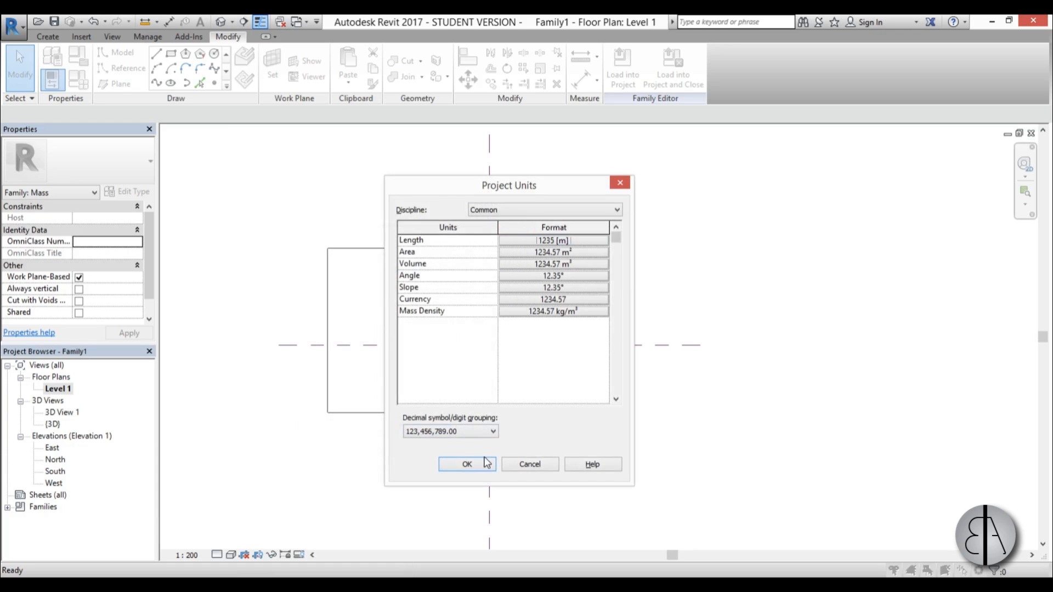
Confirm project units, resize the rectangle to 140 long with edges 30 from centre, and view it in 3D
{"action": "left_click", "coordinate": [468, 464]}
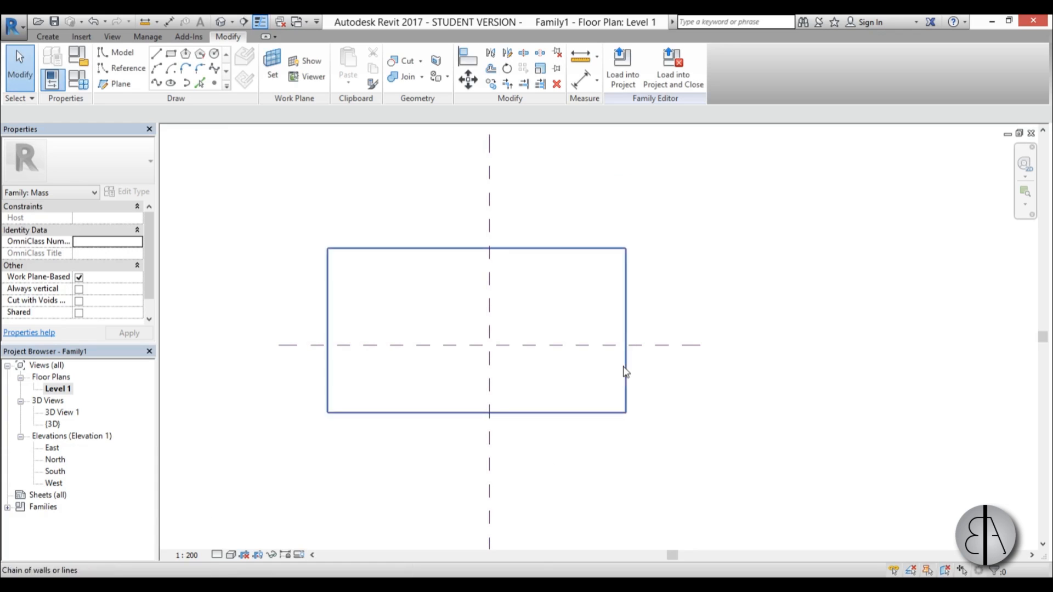
{"action": "mouse_move", "coordinate": [625, 377]}
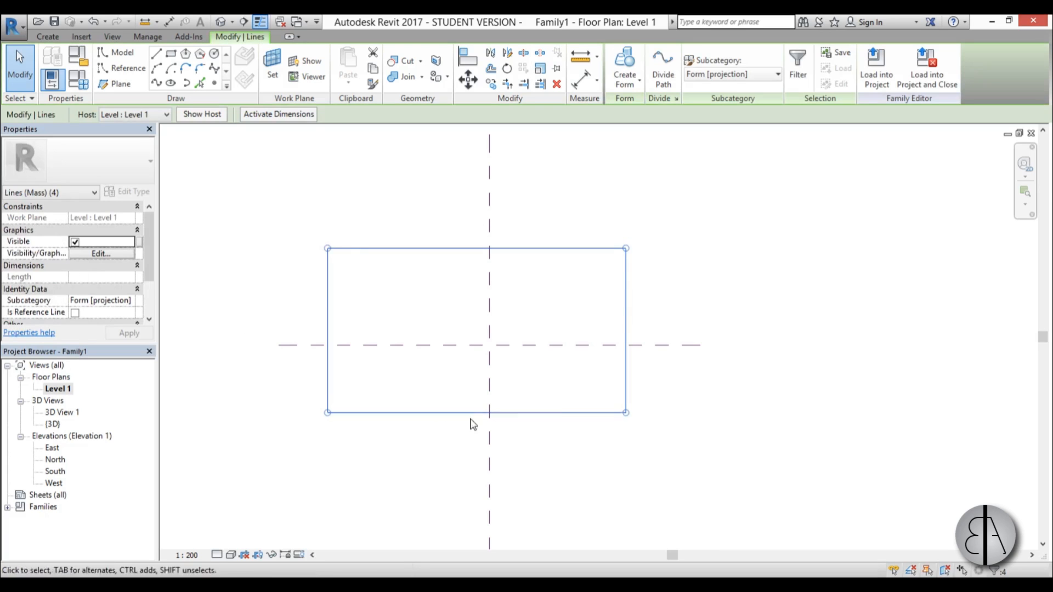
{"action": "key", "text": "Tab"}
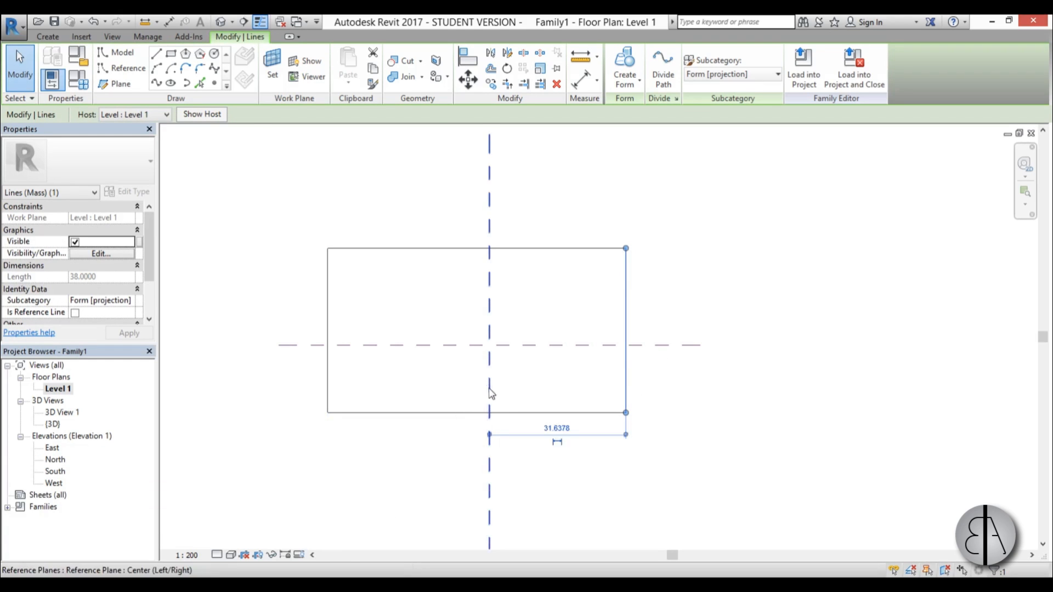
{"action": "left_click", "coordinate": [558, 442]}
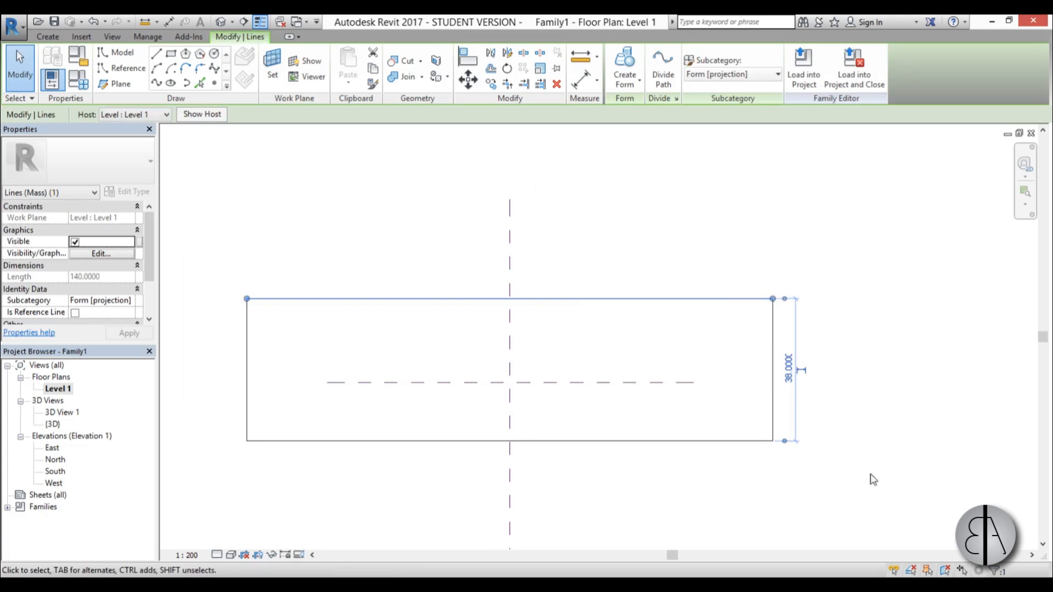
{"action": "mouse_move", "coordinate": [656, 383]}
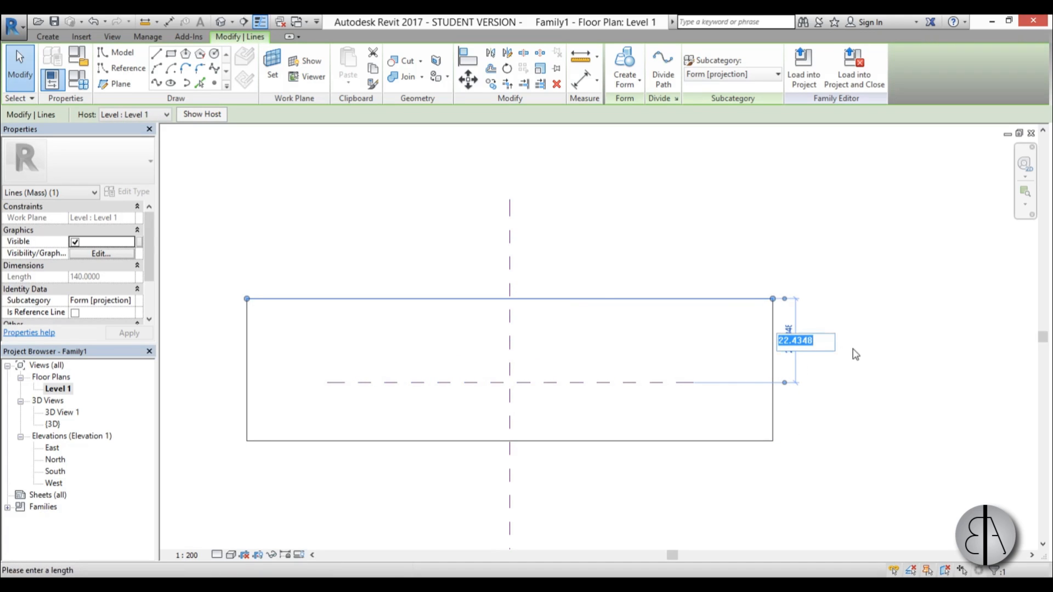
{"action": "type", "text": "30"}
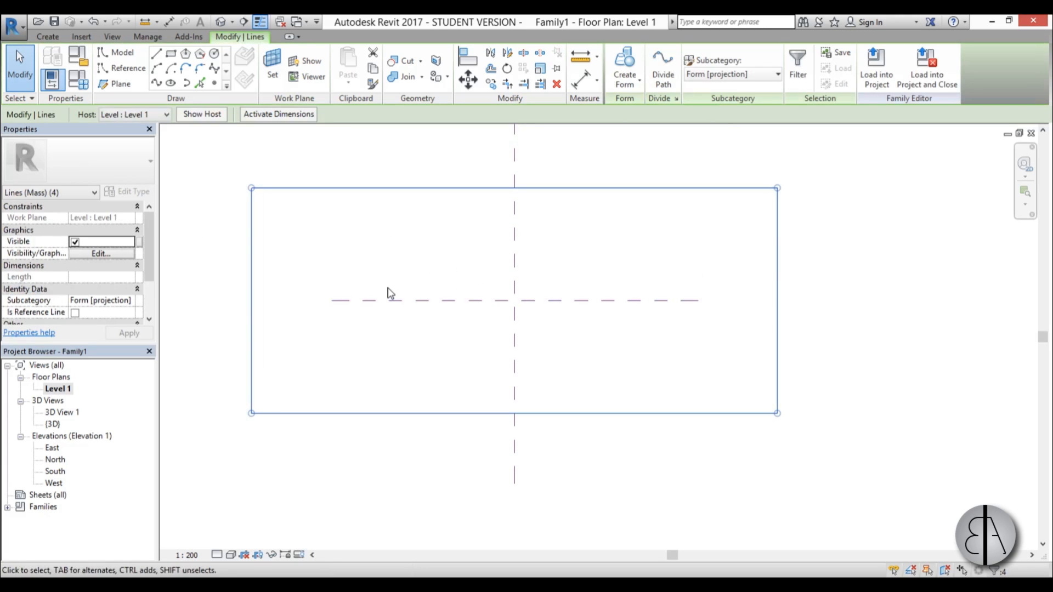
{"action": "double_click", "coordinate": [52, 424]}
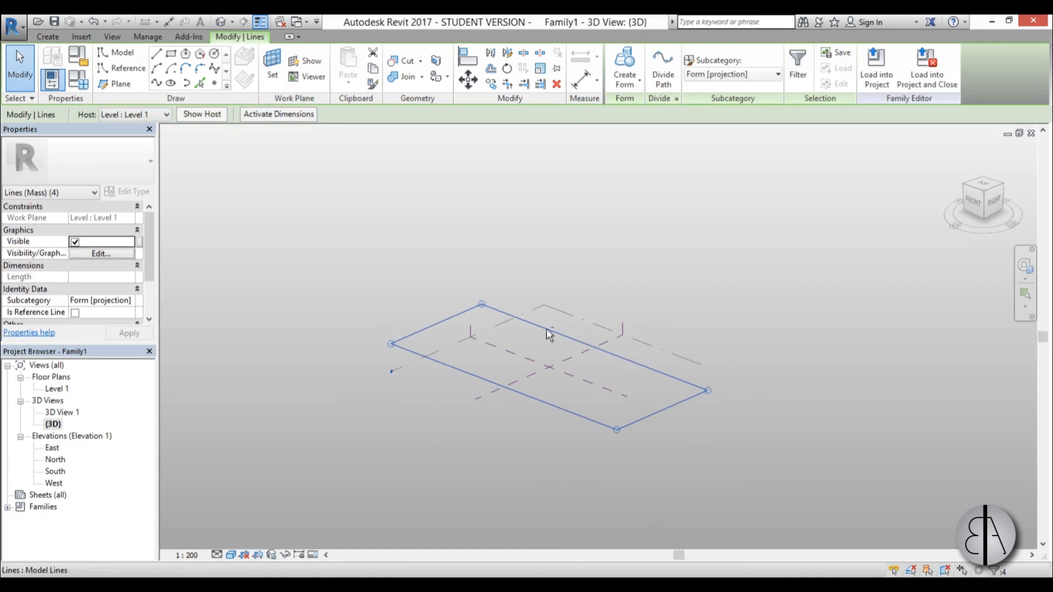
Create a solid form from the rectangle, set its height to 13 and raise one end into a wedge
{"action": "left_click", "coordinate": [624, 67]}
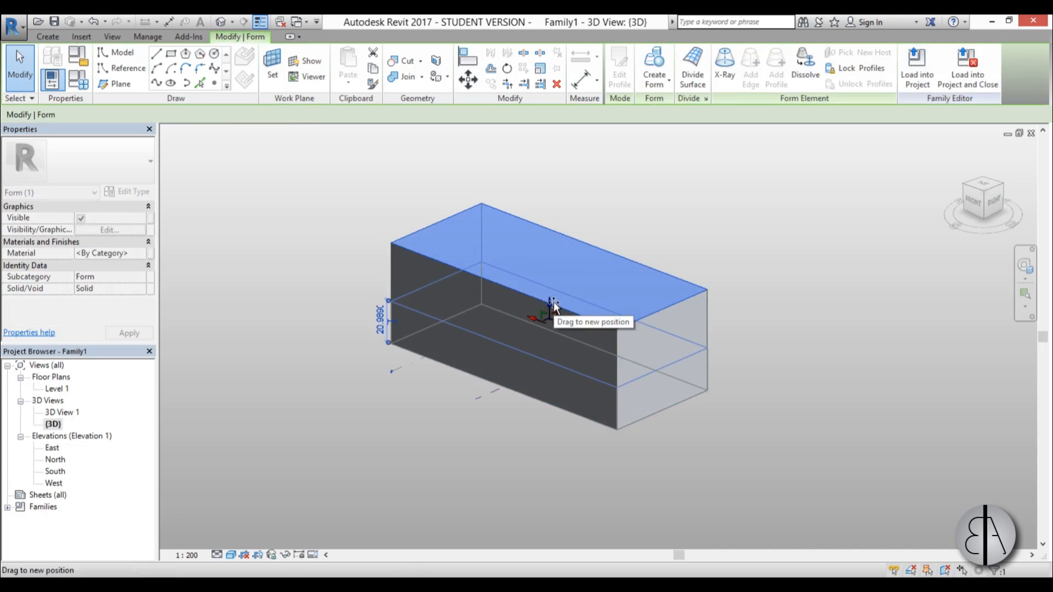
{"action": "left_click_drag", "start_coordinate": [550, 306], "coordinate": [551, 310]}
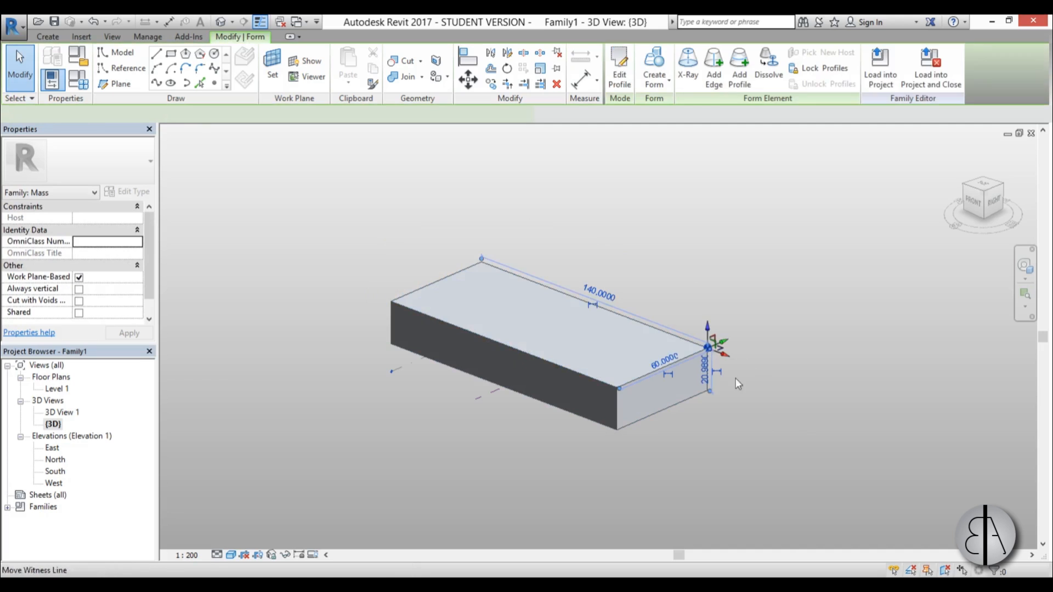
{"action": "left_click", "coordinate": [708, 349]}
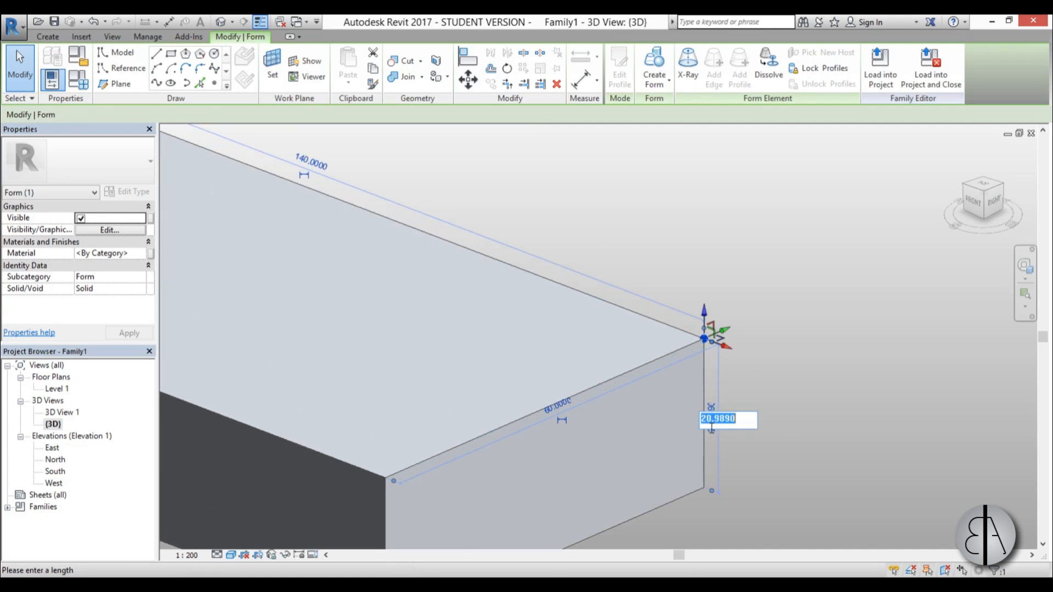
{"action": "type", "text": "13"}
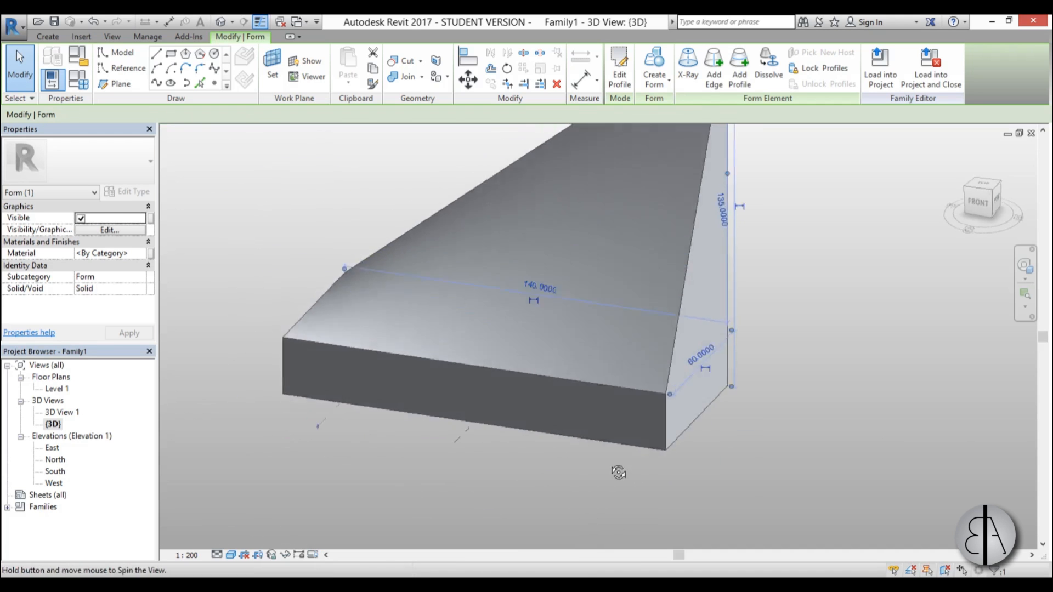
{"action": "left_click_drag", "start_coordinate": [618, 470], "coordinate": [773, 375]}
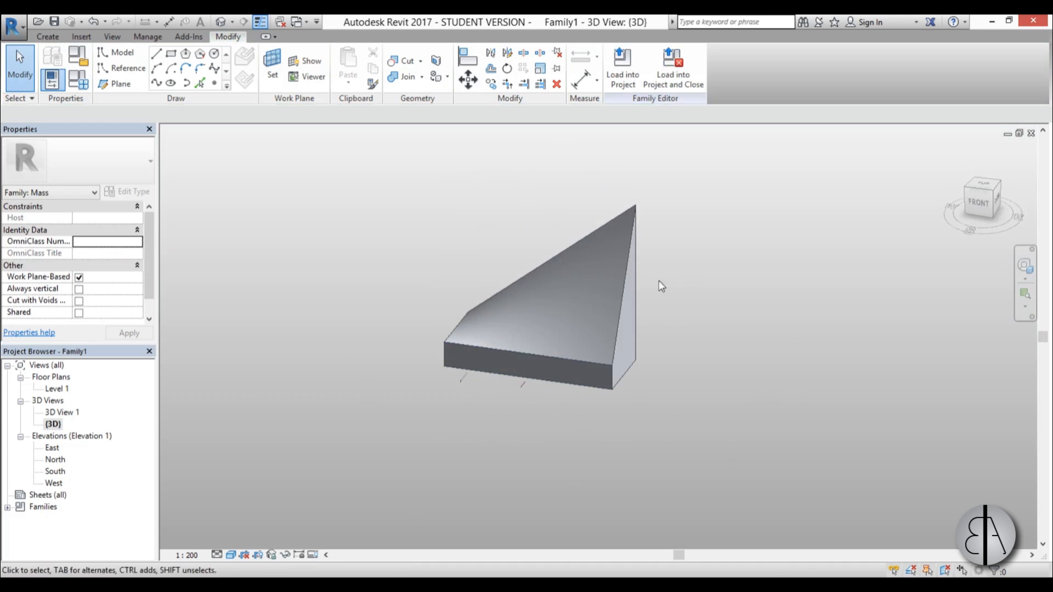
{"action": "mouse_move", "coordinate": [53, 395]}
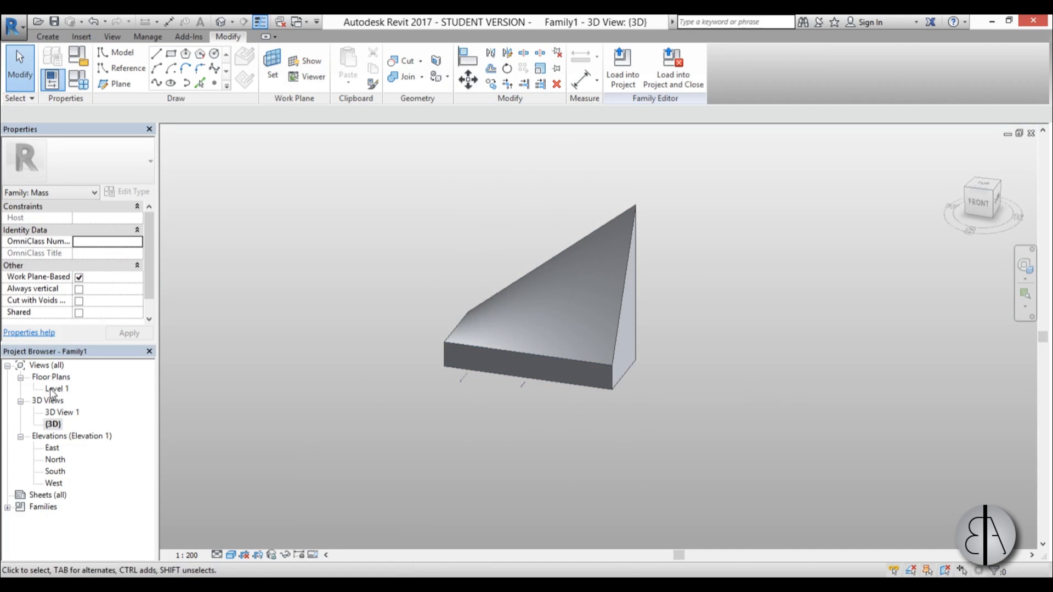
Sketch a second rectangle of model lines over the Level 1 plan
{"action": "double_click", "coordinate": [56, 389]}
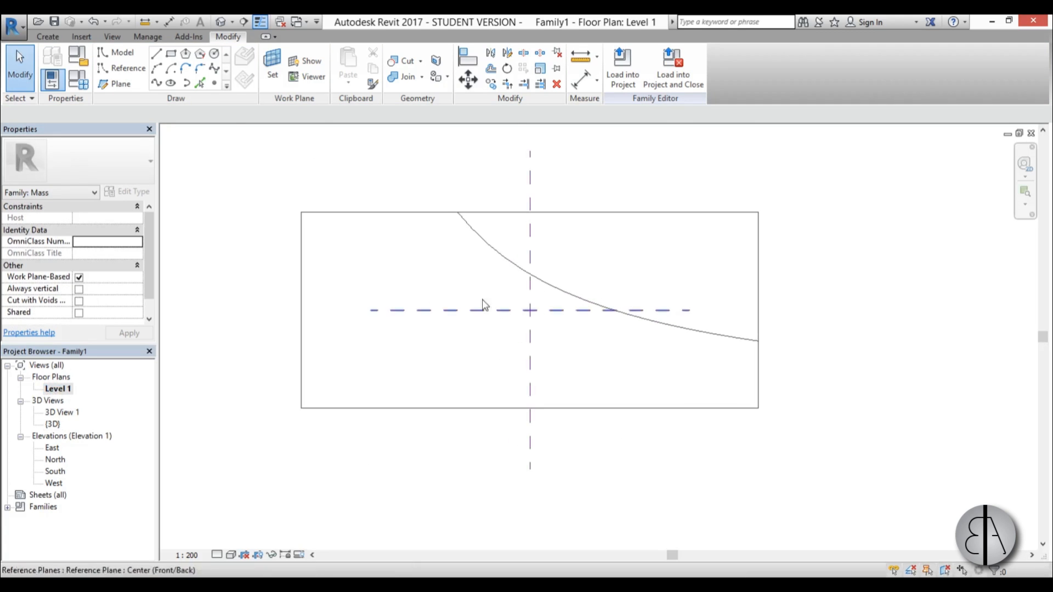
{"action": "left_click", "coordinate": [157, 52]}
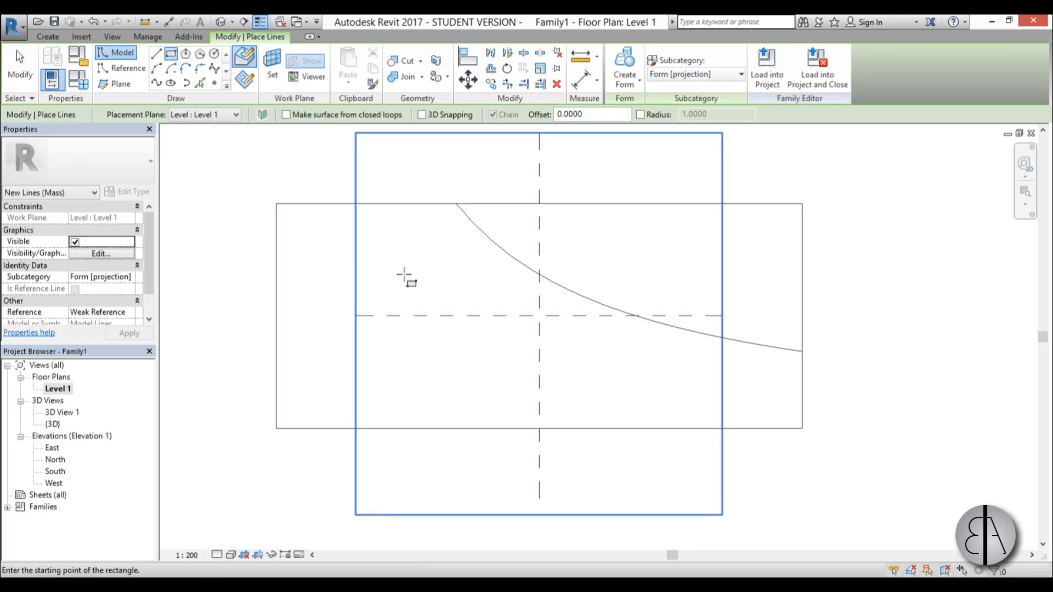
{"action": "left_click_drag", "start_coordinate": [391, 382], "coordinate": [680, 382]}
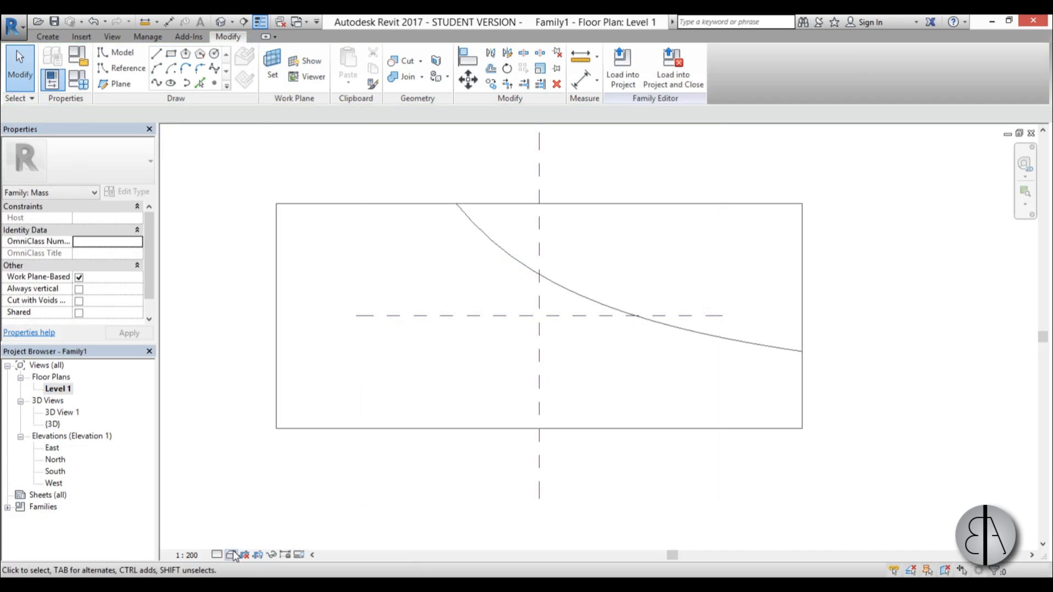
{"action": "left_click", "coordinate": [233, 555]}
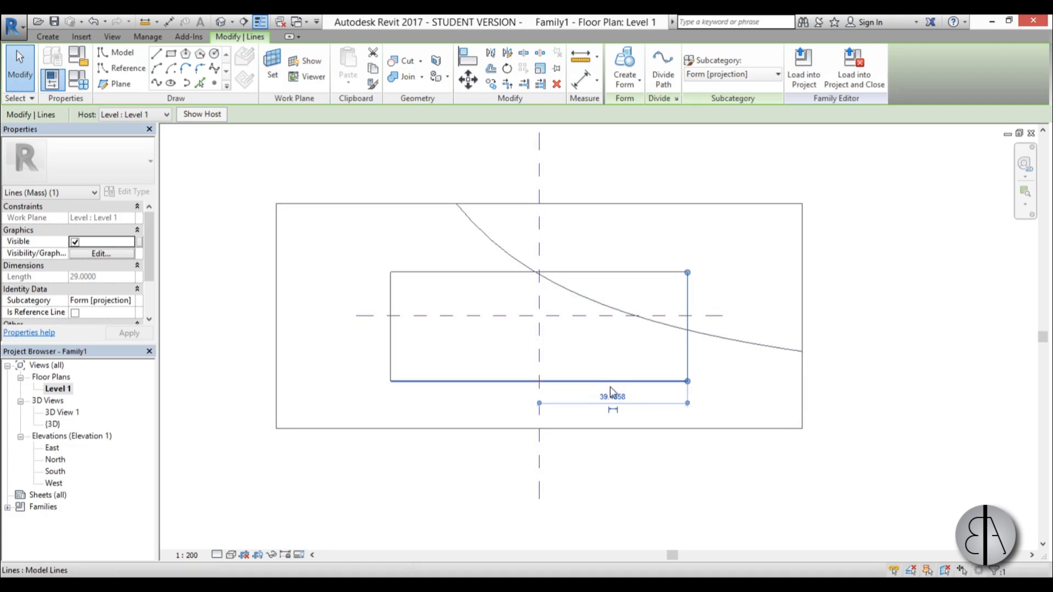
Resize the rectangle via temporary dimensions: 50 from centre and depth 10
{"action": "type", "text": "50"}
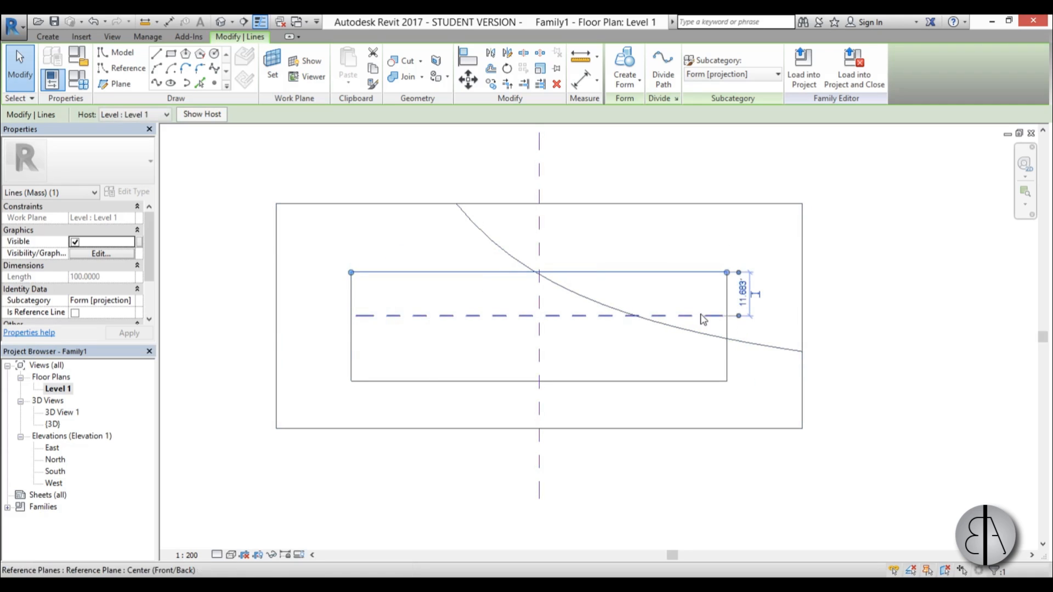
{"action": "left_click", "coordinate": [746, 294]}
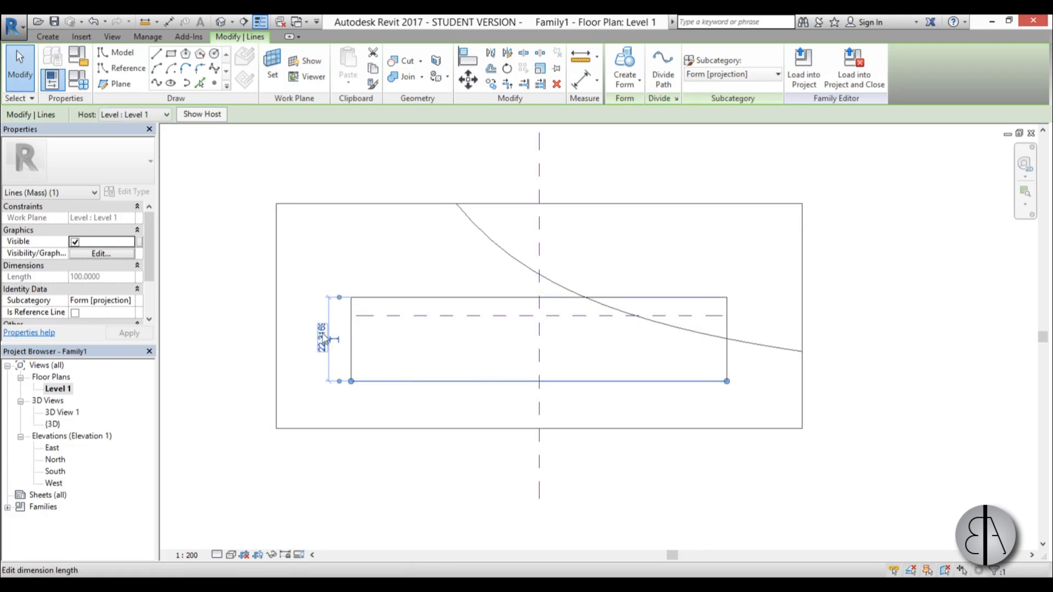
{"action": "double_click", "coordinate": [322, 339]}
{"action": "type", "text": "27.3166"}
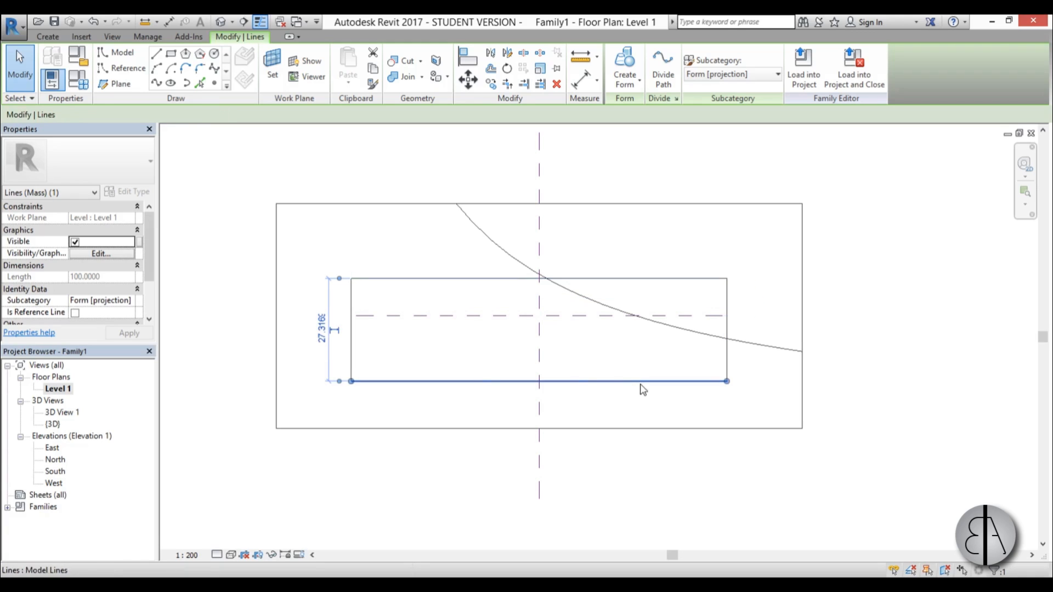
{"action": "type", "text": "10"}
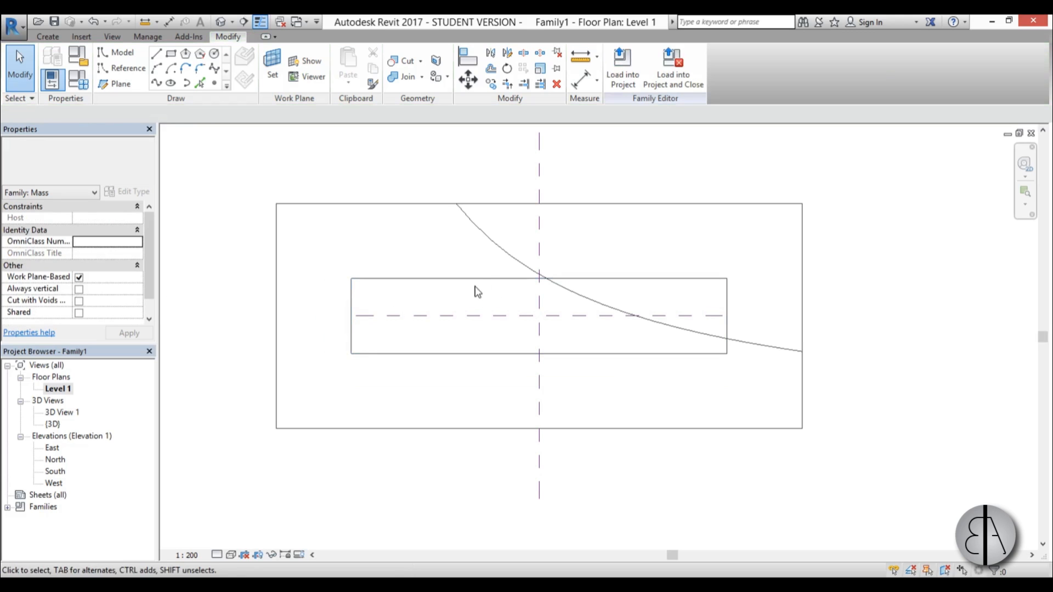
Make a void form from the inner rectangle and extrude it up through the wedge
{"action": "double_click", "coordinate": [53, 424]}
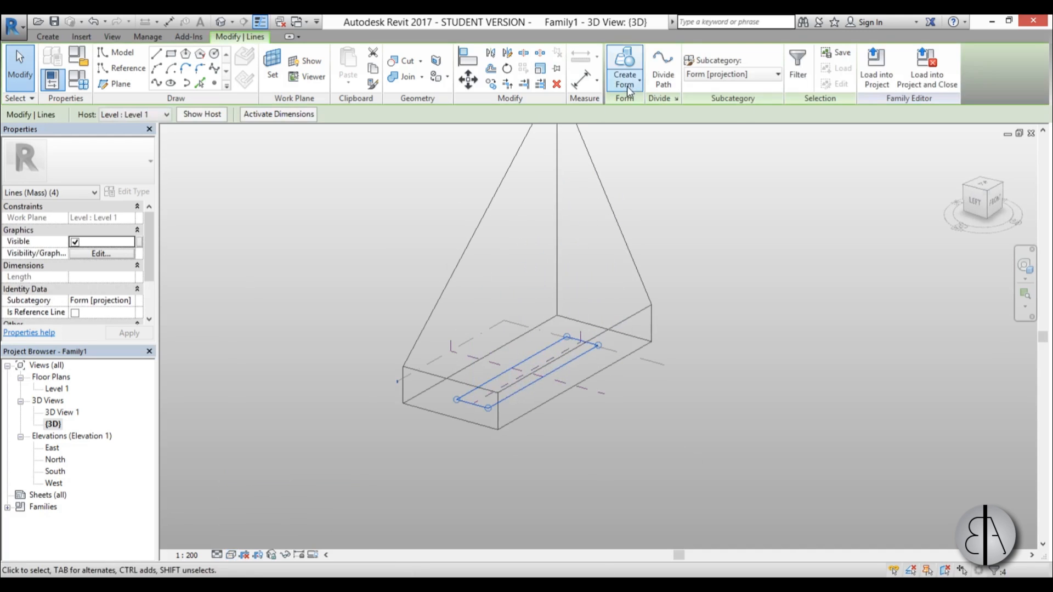
{"action": "left_click", "coordinate": [624, 67]}
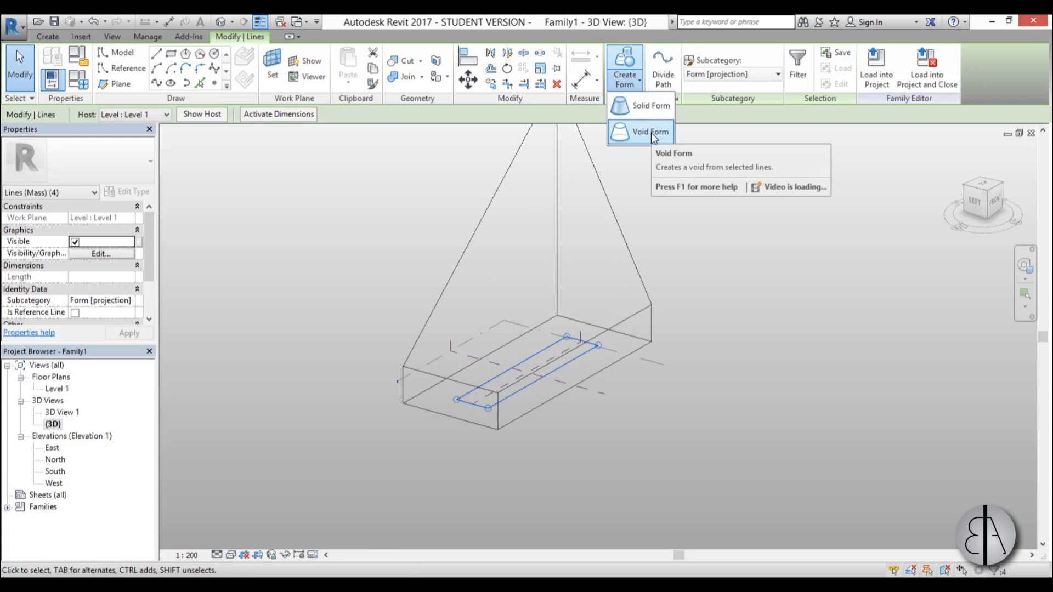
{"action": "left_click", "coordinate": [650, 131]}
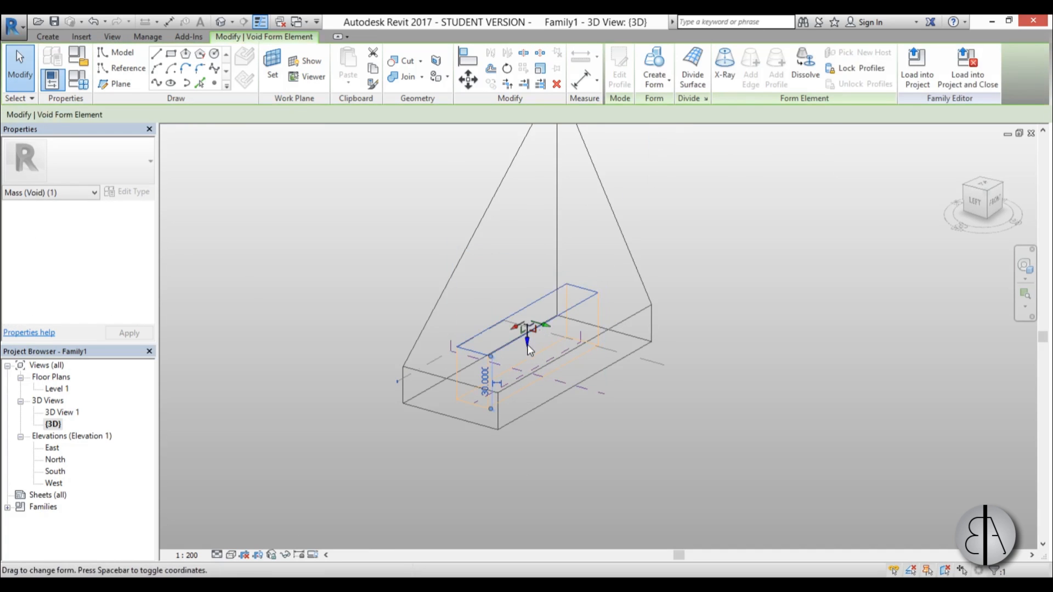
{"action": "left_click_drag", "start_coordinate": [527, 346], "coordinate": [531, 199]}
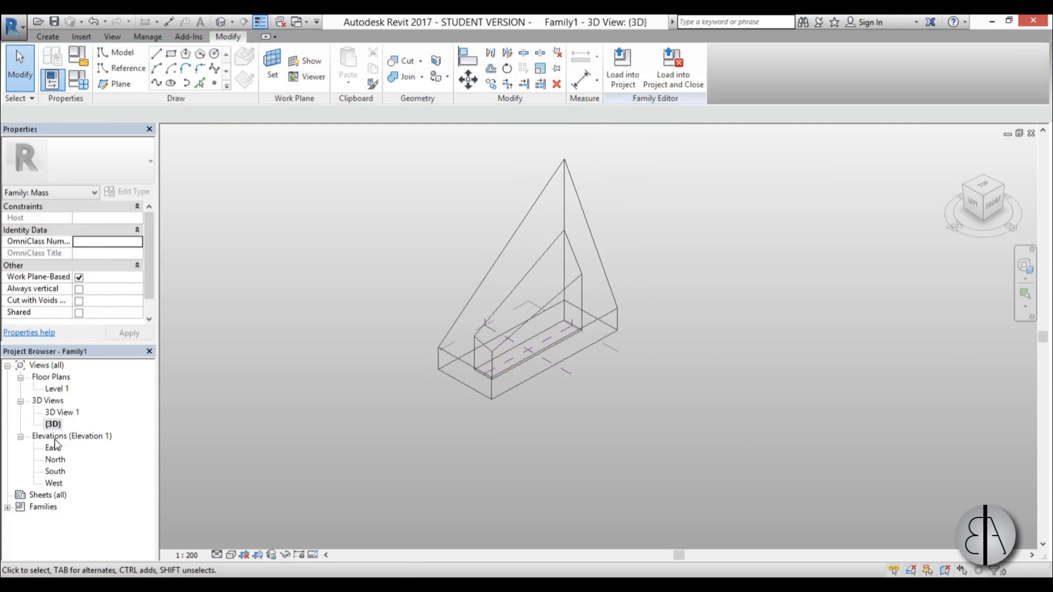
Show the wedge shaded, orbit to another side, then return to the Level 1 plan
{"action": "left_click", "coordinate": [232, 556]}
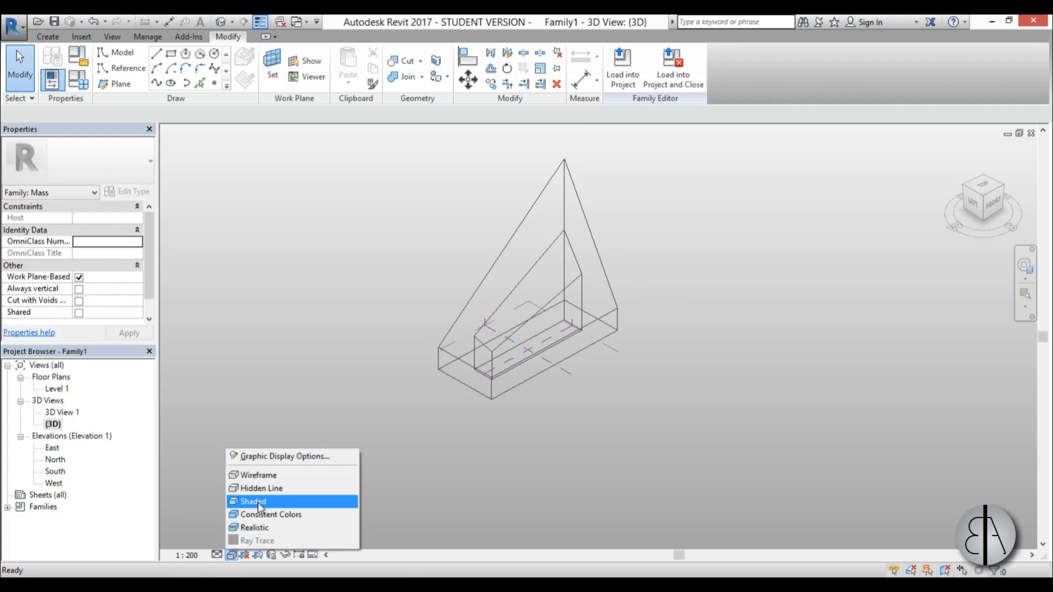
{"action": "left_click", "coordinate": [252, 502]}
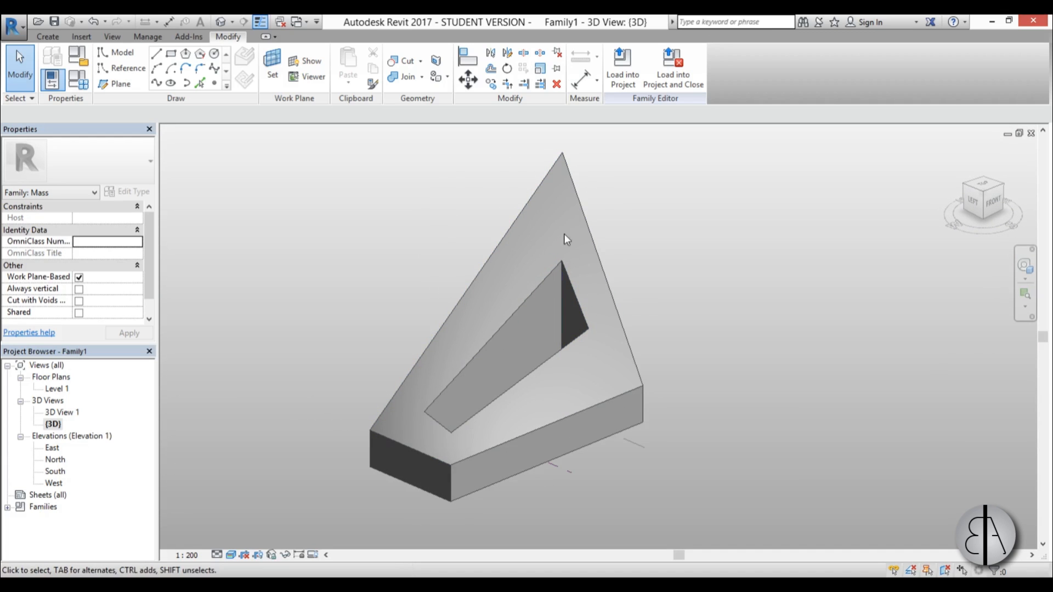
{"action": "mouse_move", "coordinate": [392, 465]}
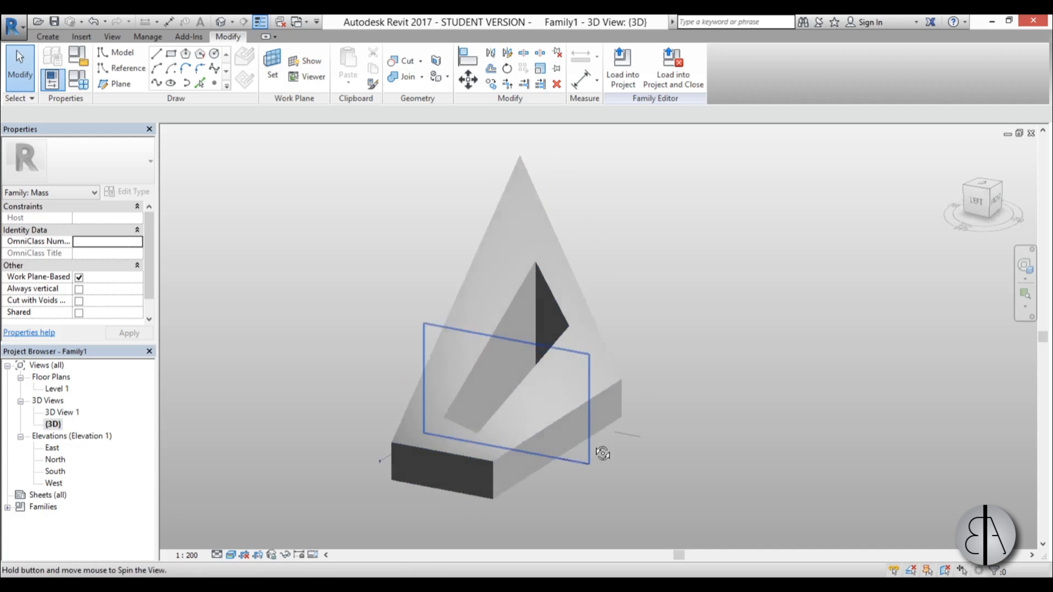
{"action": "left_click_drag", "start_coordinate": [603, 453], "coordinate": [510, 478]}
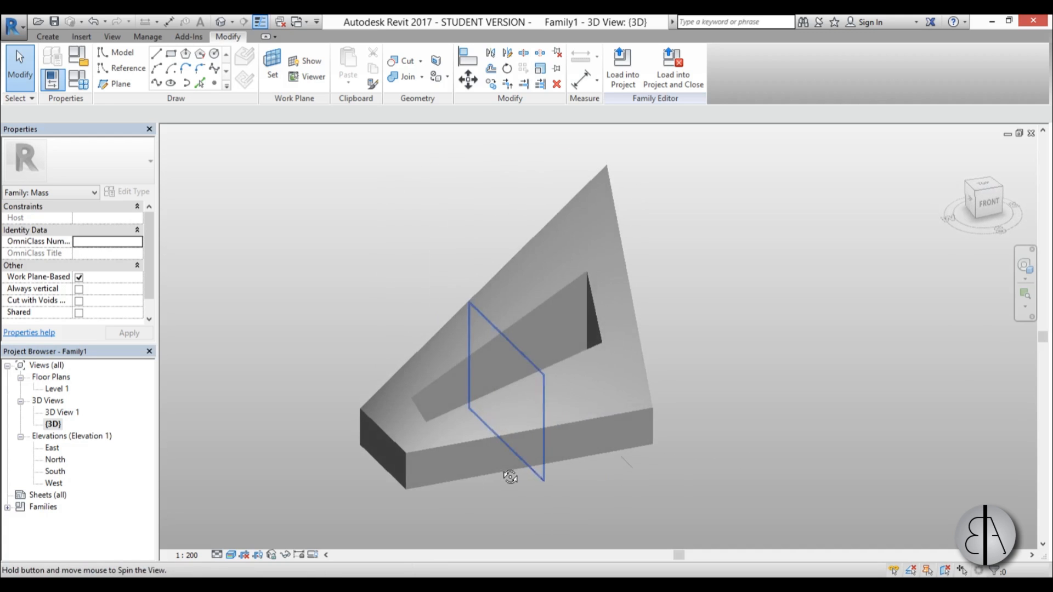
{"action": "double_click", "coordinate": [57, 388]}
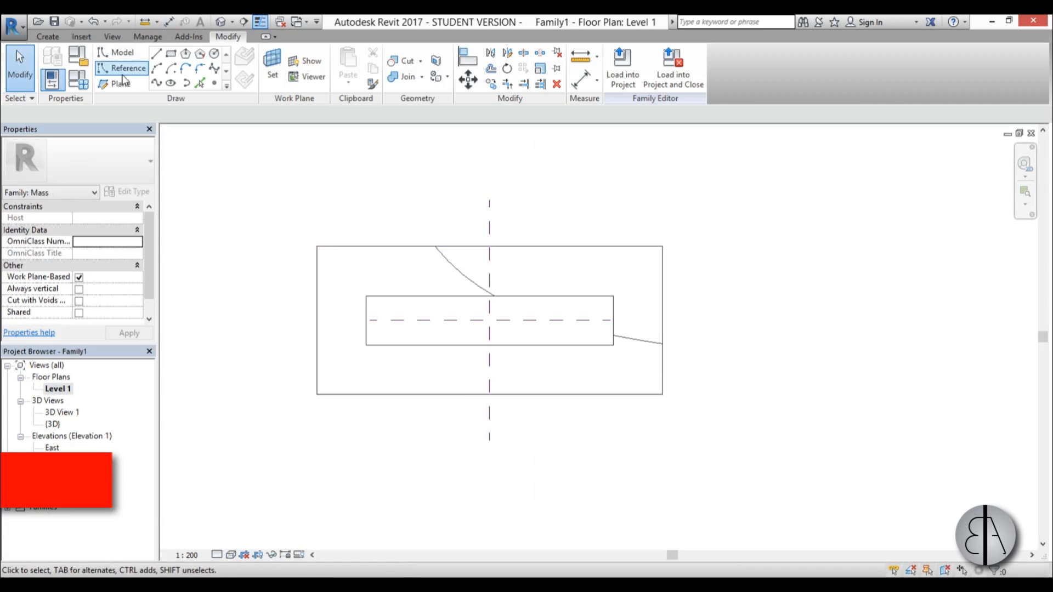
{"action": "mouse_move", "coordinate": [119, 83]}
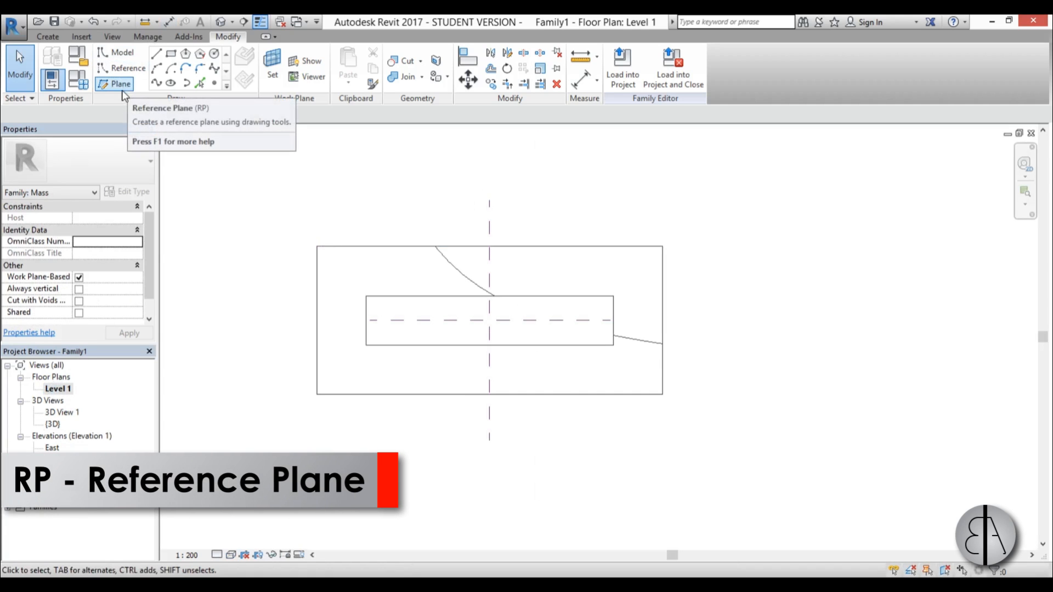
Draw a diagonal reference plane across the plan and name it 'big'
{"action": "left_click", "coordinate": [121, 84]}
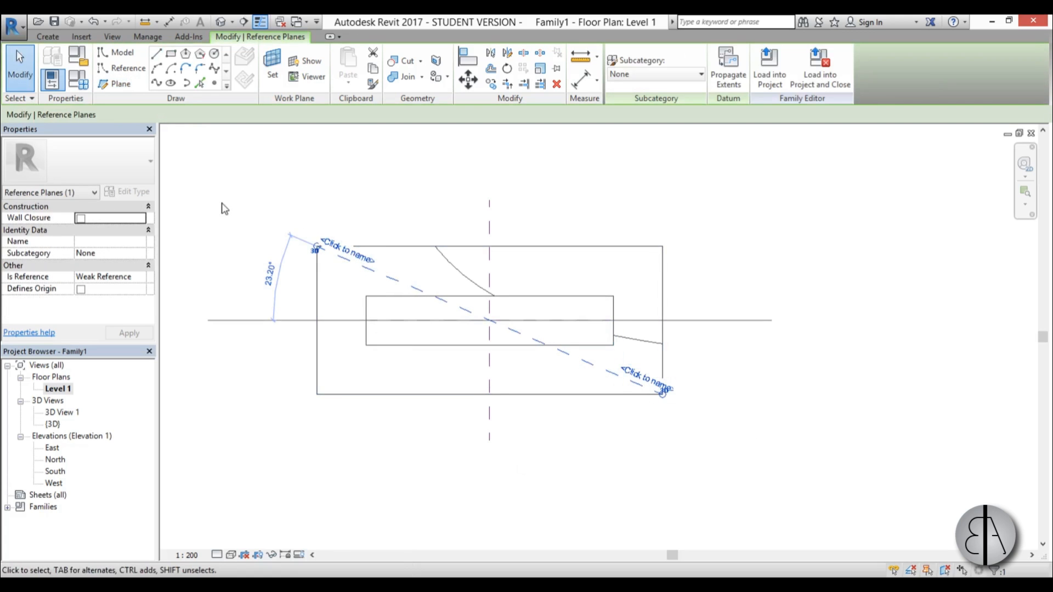
{"action": "left_click", "coordinate": [346, 250]}
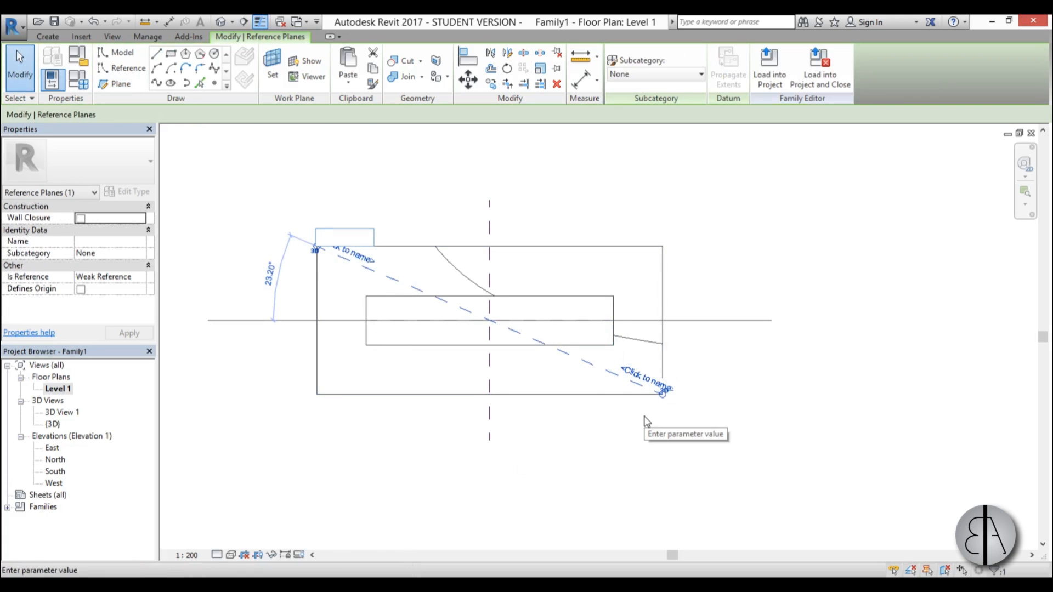
{"action": "type", "text": "big"}
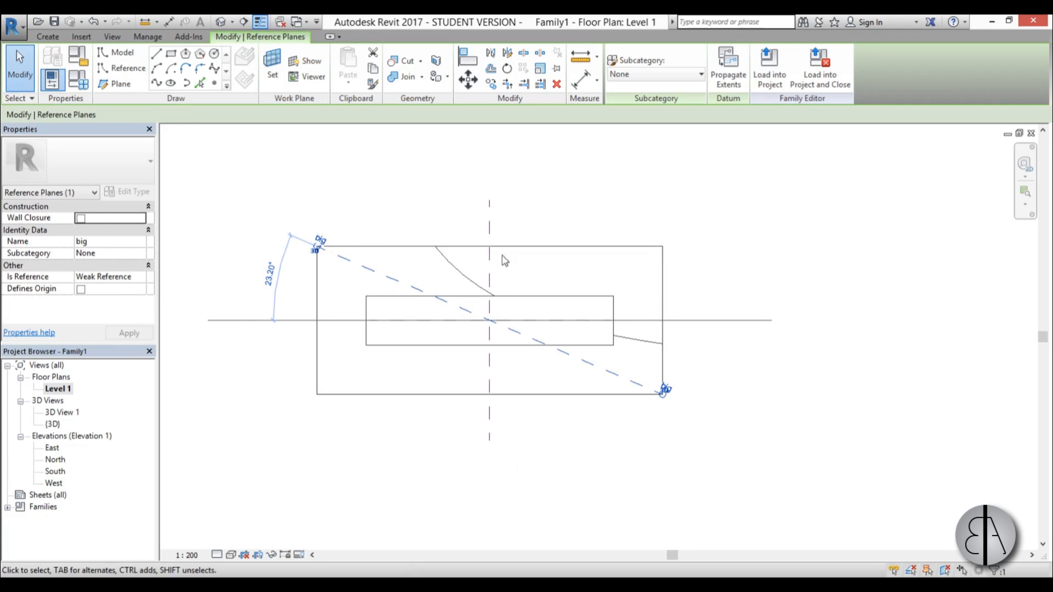
{"action": "mouse_move", "coordinate": [383, 227]}
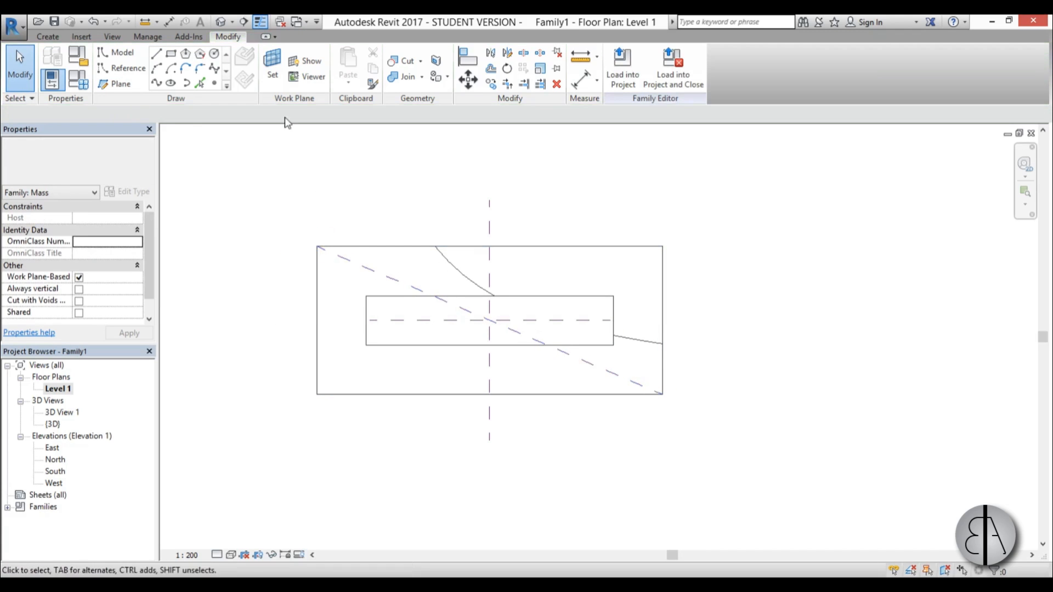
Set the work plane to Reference Plane : big and confirm
{"action": "left_click", "coordinate": [244, 22]}
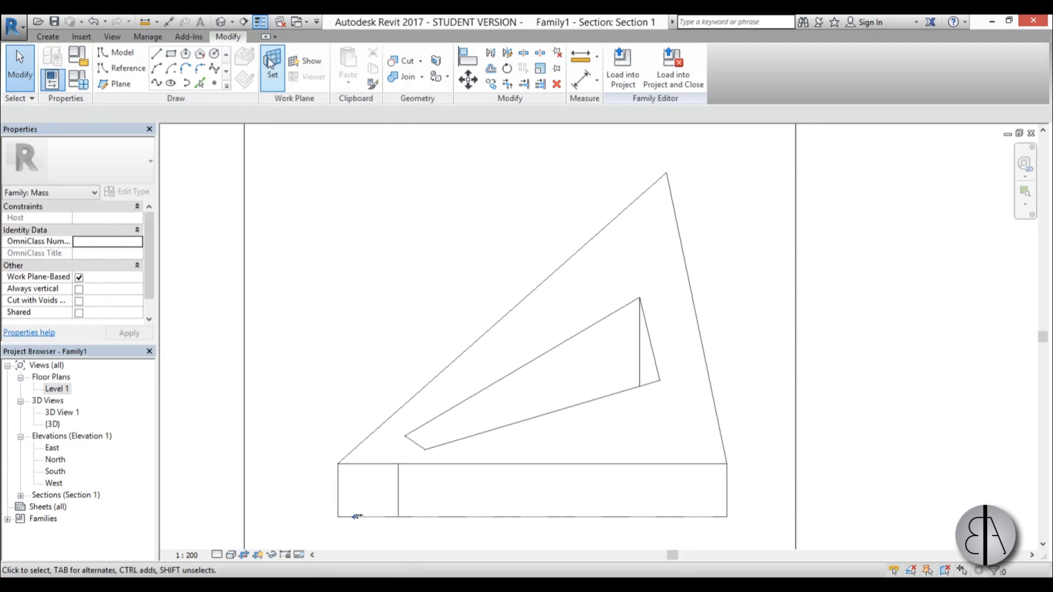
{"action": "left_click", "coordinate": [272, 67]}
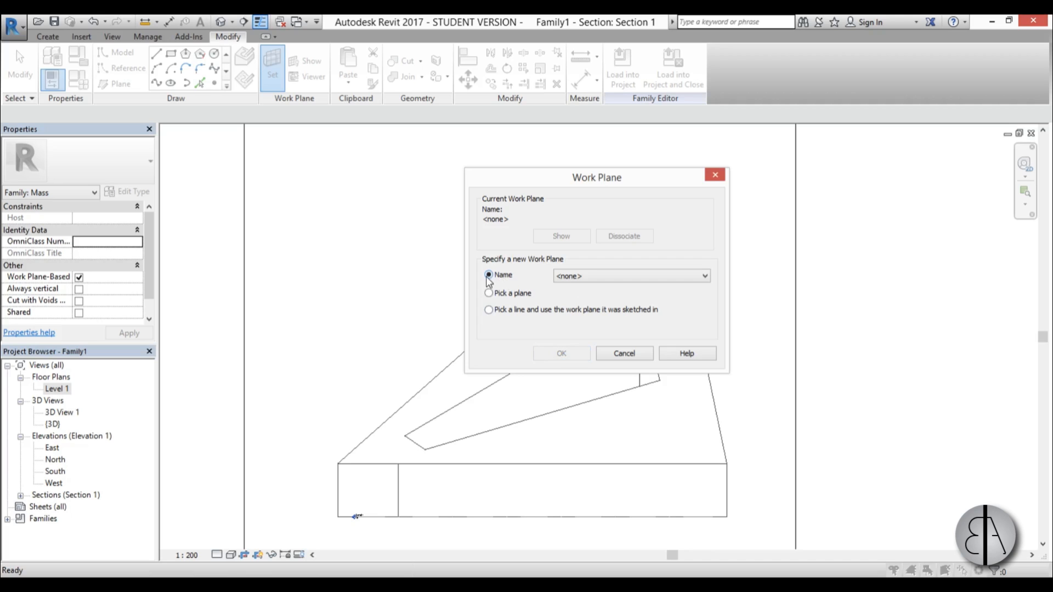
{"action": "left_click", "coordinate": [630, 275]}
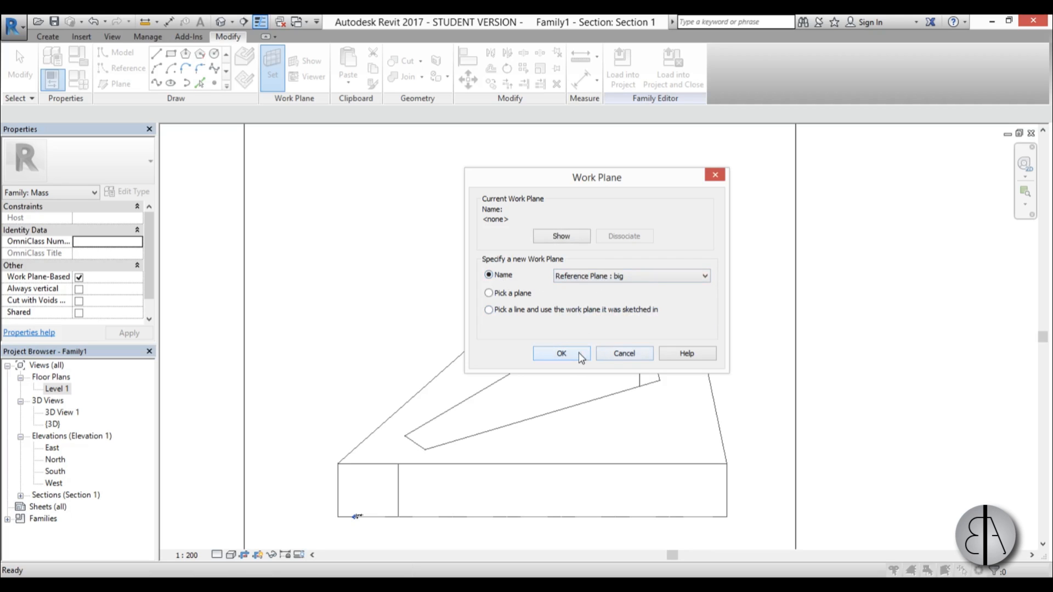
{"action": "left_click", "coordinate": [561, 353]}
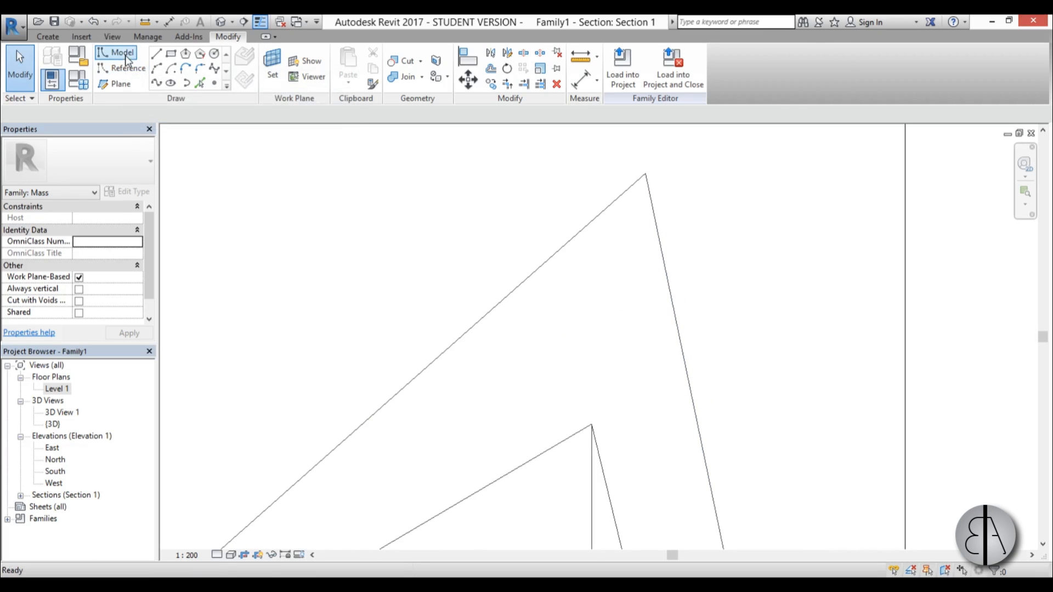
Sketch a small rectangle of model lines on the big plane and make it a void form
{"action": "left_click", "coordinate": [122, 53]}
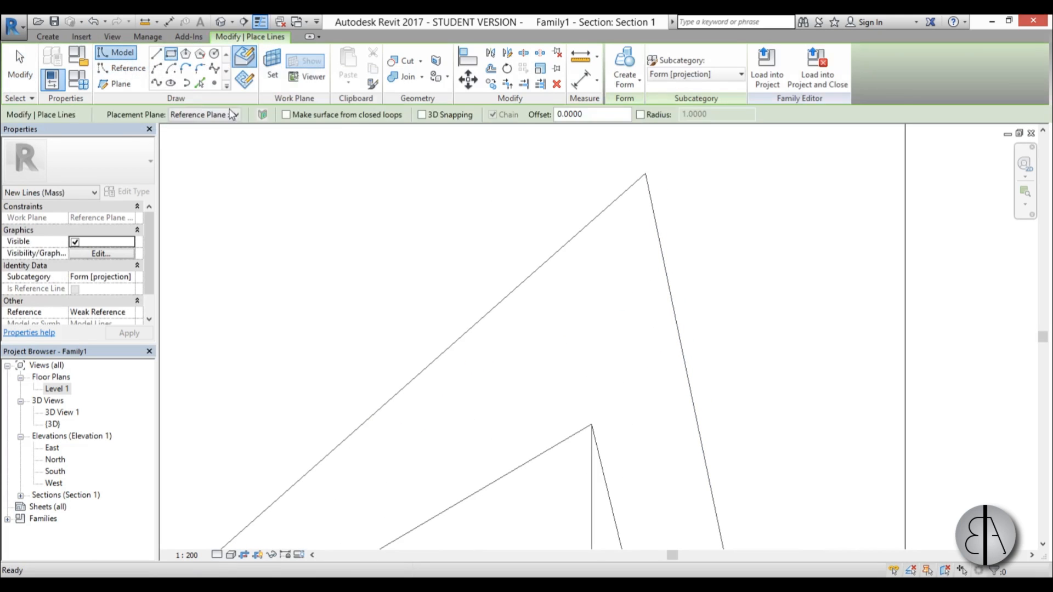
{"action": "mouse_move", "coordinate": [244, 80]}
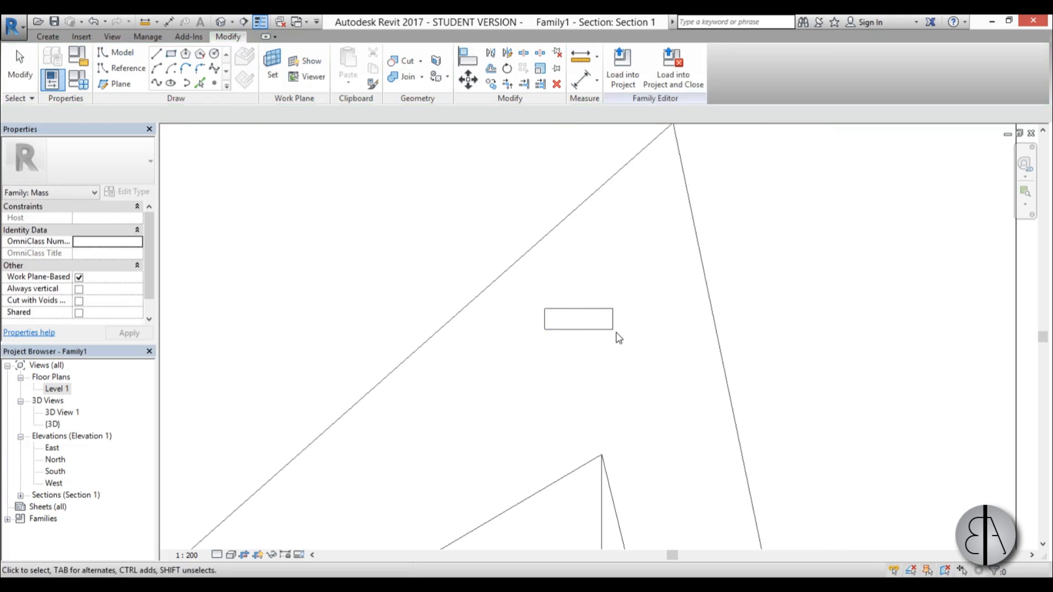
{"action": "left_click", "coordinate": [578, 318]}
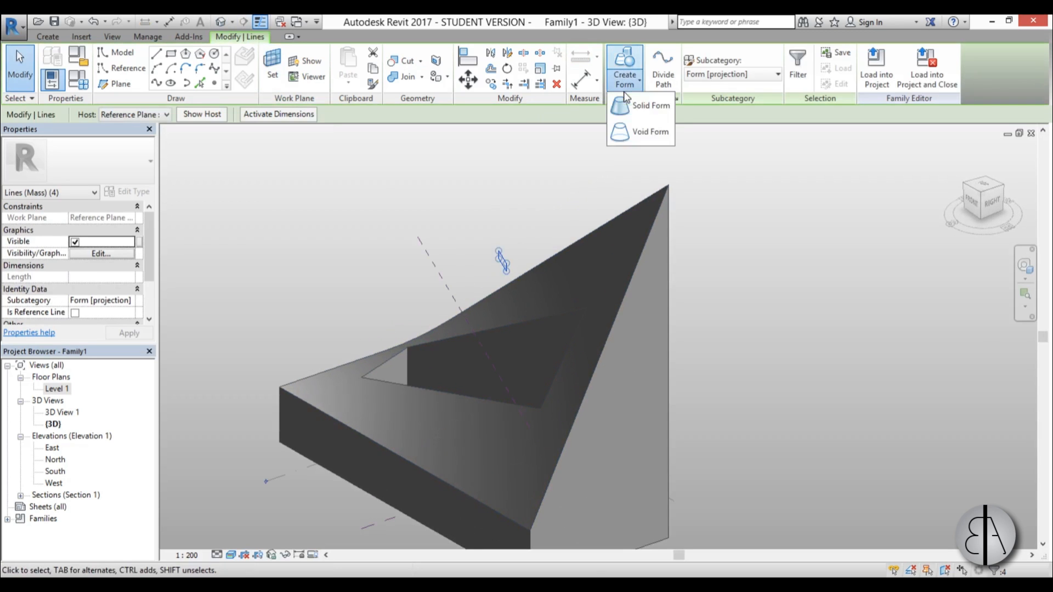
{"action": "left_click", "coordinate": [650, 131]}
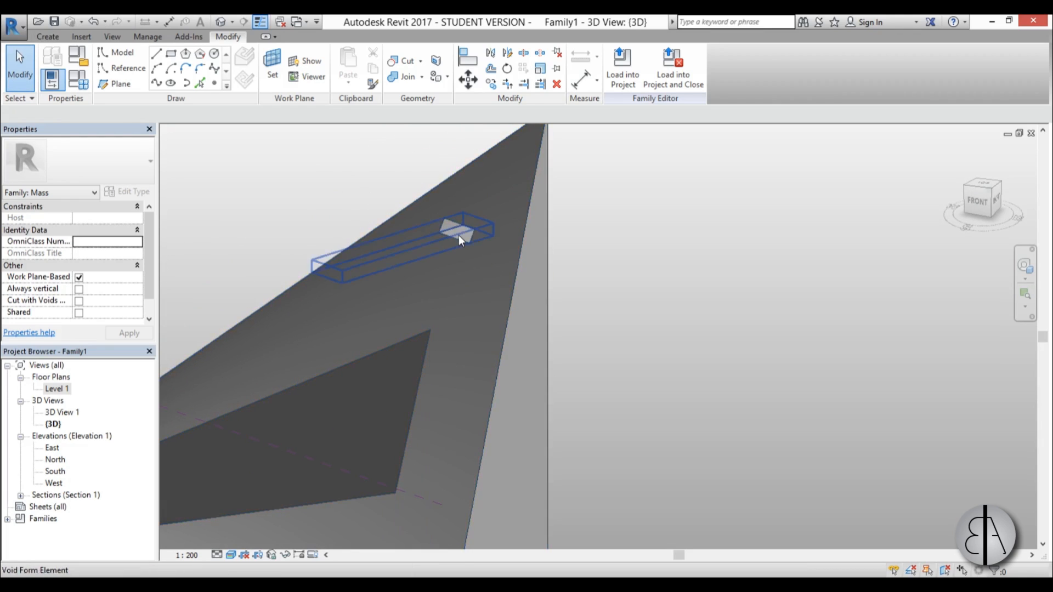
Copy the selected void box upward along the slope from a start point in Section 1
{"action": "left_click", "coordinate": [460, 240]}
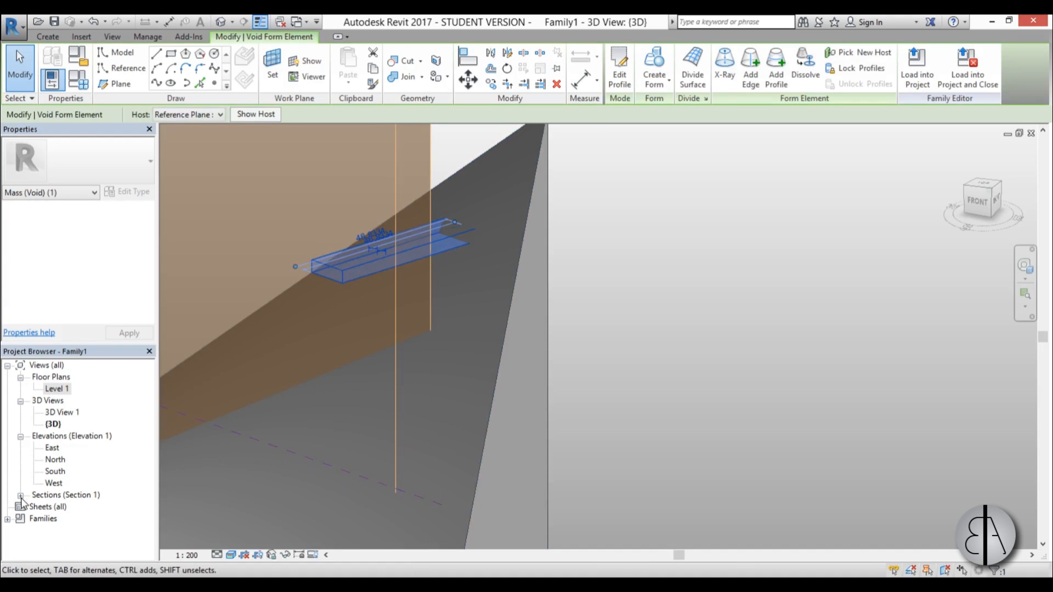
{"action": "double_click", "coordinate": [61, 507]}
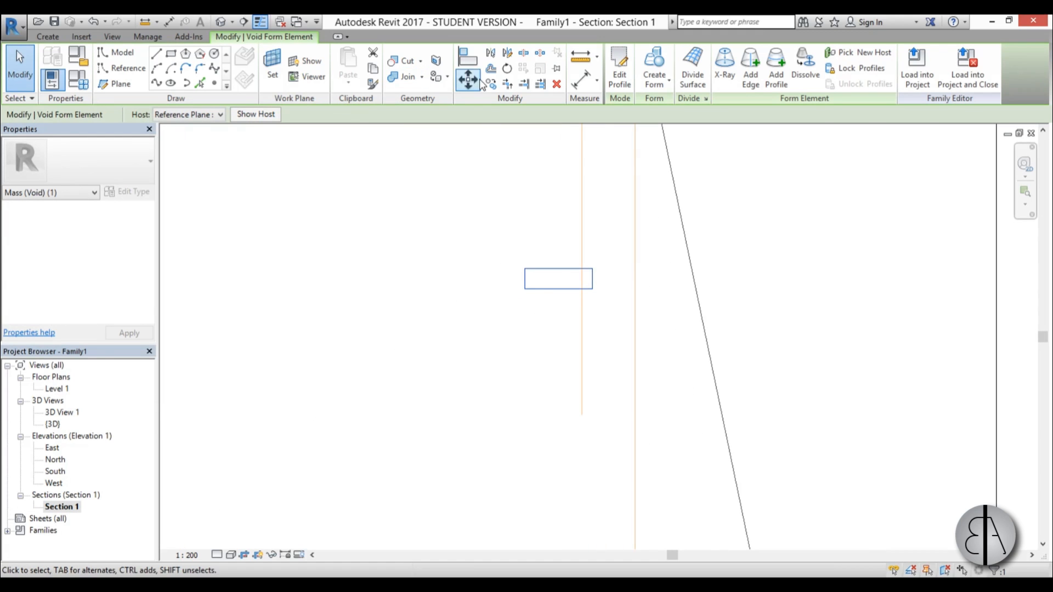
{"action": "left_click", "coordinate": [492, 83]}
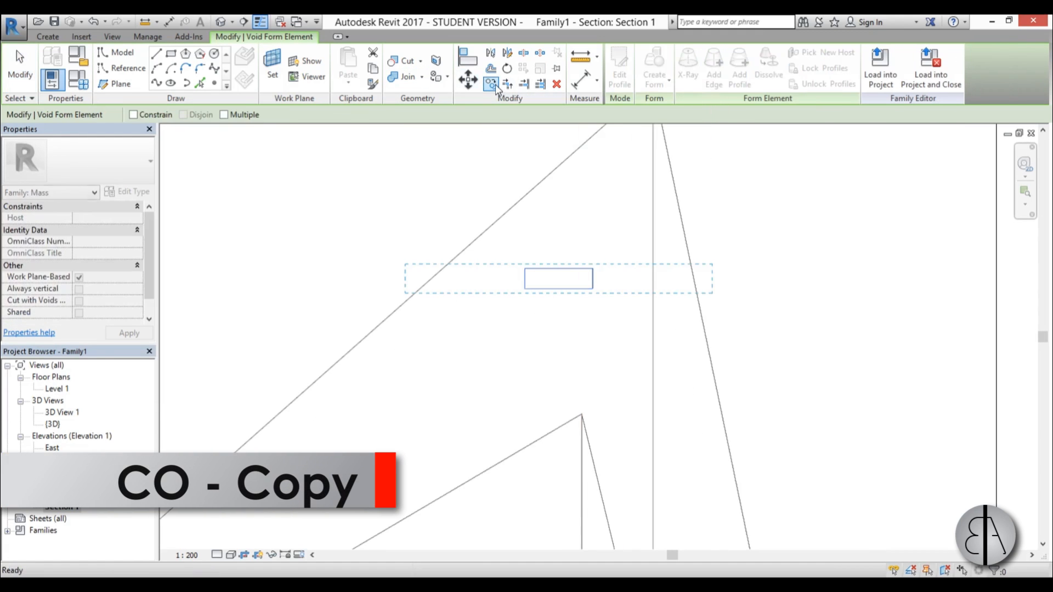
{"action": "left_click", "coordinate": [491, 85]}
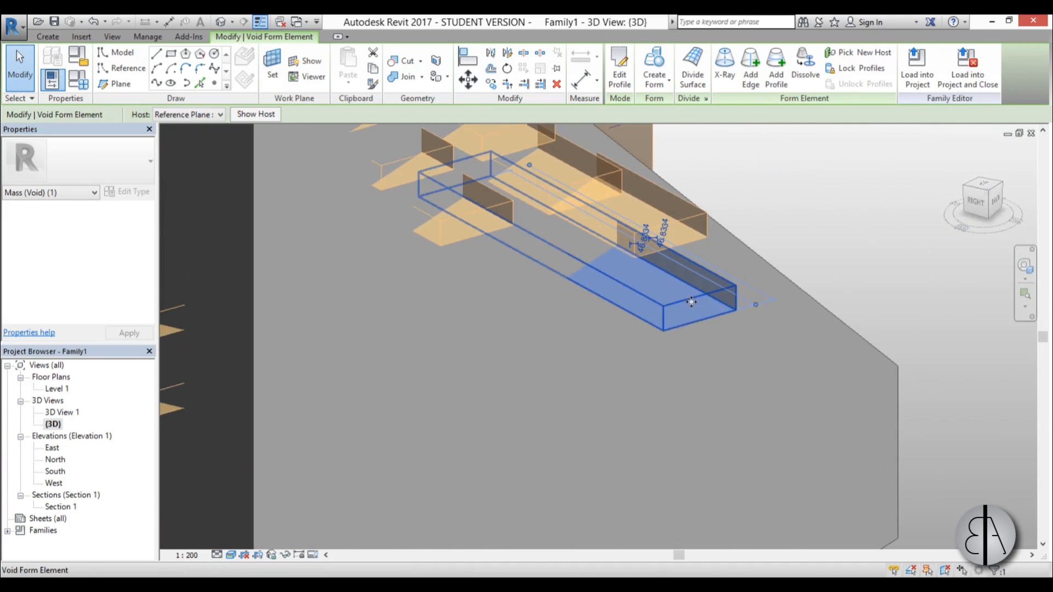
Lengthen both thin voids outward past the facade so they cut two slot openings in the wedge
{"action": "left_click_drag", "start_coordinate": [692, 303], "coordinate": [528, 360]}
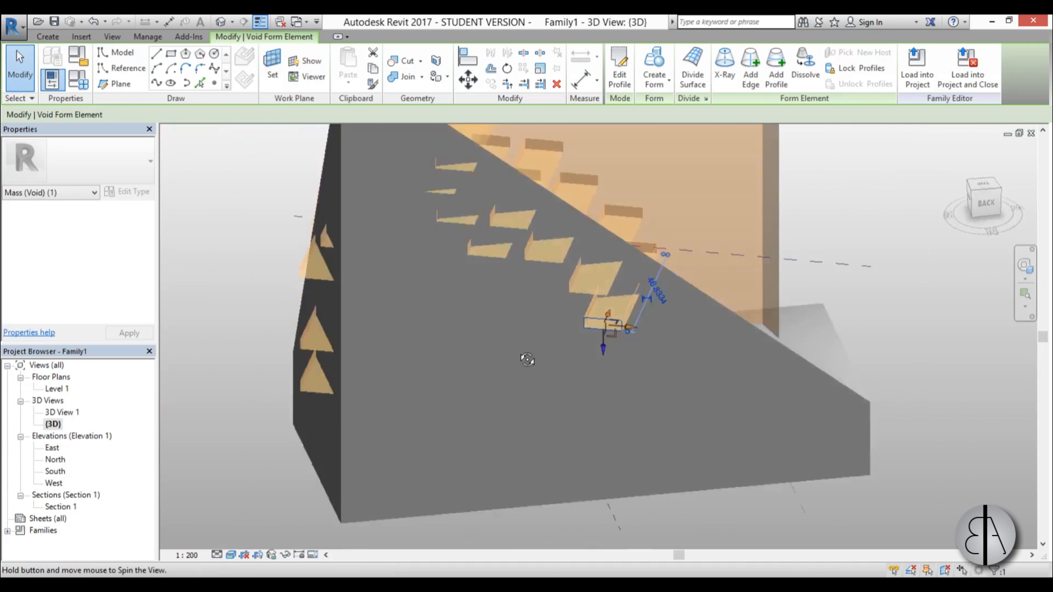
{"action": "left_click_drag", "start_coordinate": [528, 360], "coordinate": [551, 306]}
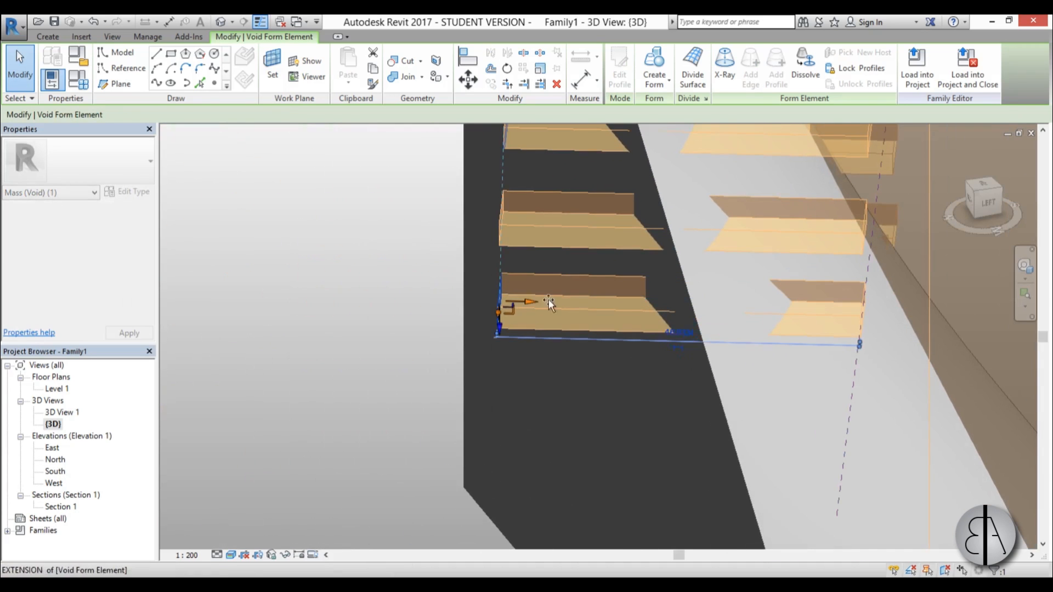
{"action": "left_click_drag", "start_coordinate": [547, 303], "coordinate": [716, 308]}
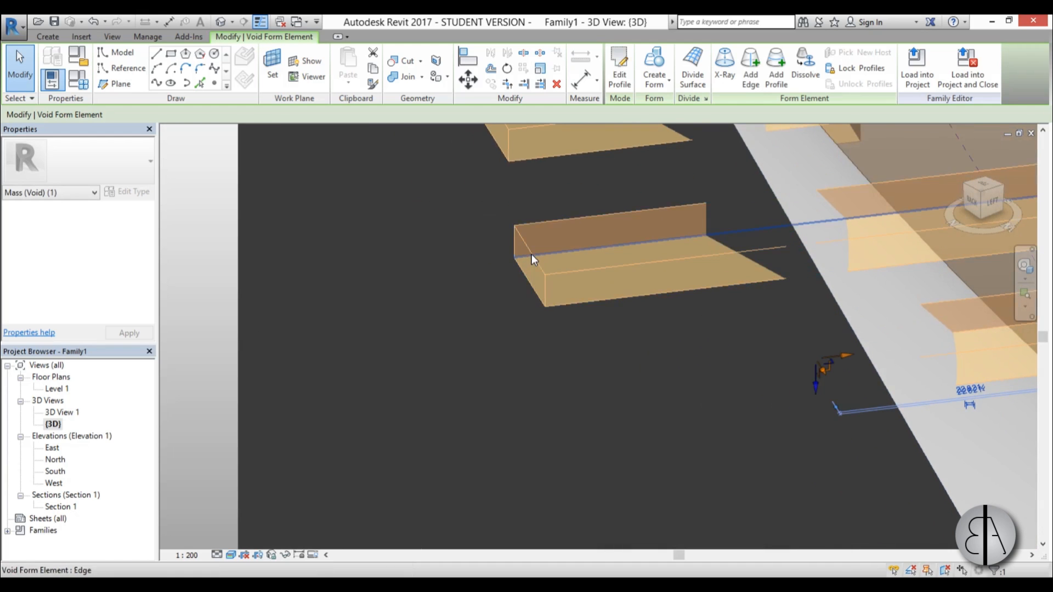
{"action": "left_click", "coordinate": [533, 261]}
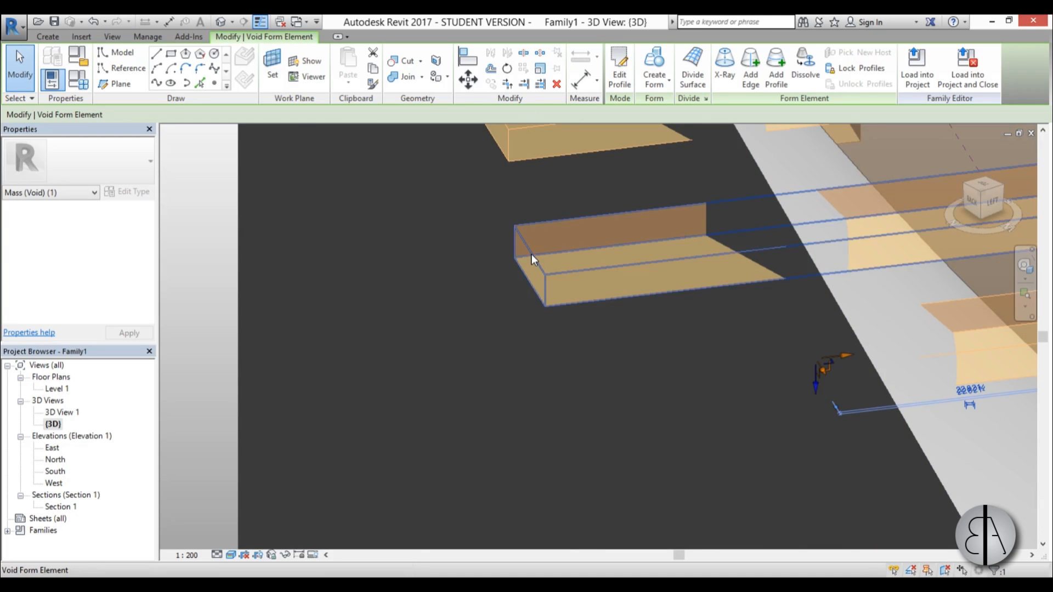
{"action": "left_click", "coordinate": [531, 262]}
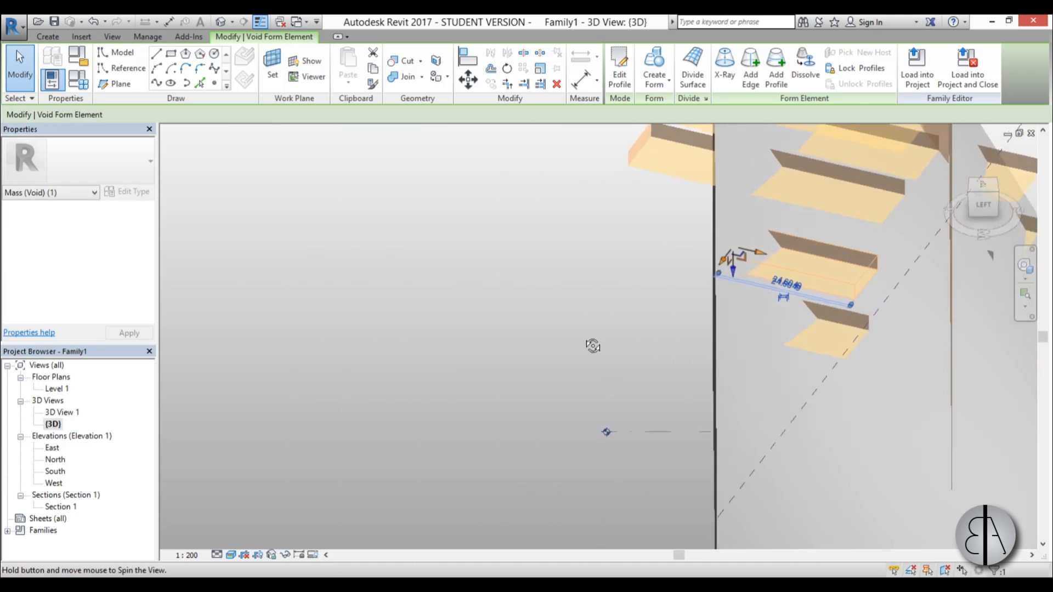
{"action": "left_click_drag", "start_coordinate": [594, 345], "coordinate": [612, 323]}
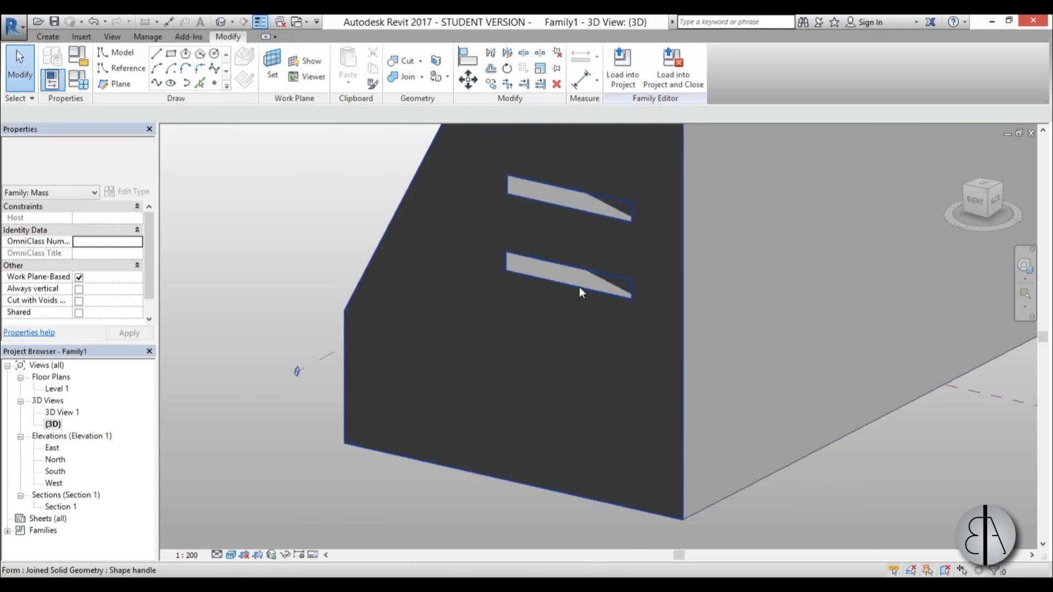
Reposition a terrace void on the side facade and lengthen it through the mass, then review all the cuts
{"action": "left_click", "coordinate": [569, 292]}
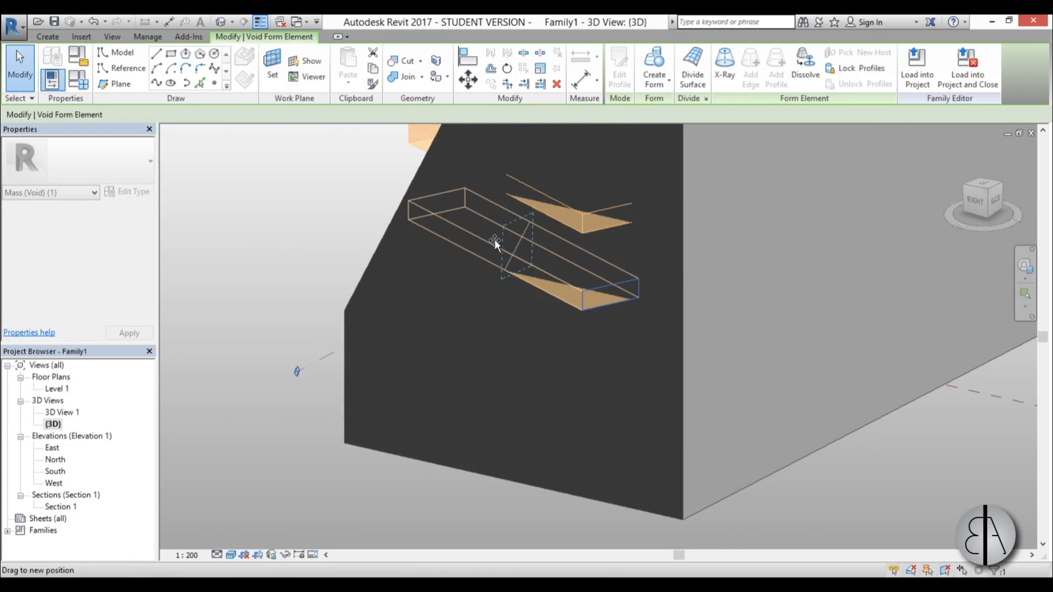
{"action": "left_click_drag", "start_coordinate": [497, 244], "coordinate": [373, 399]}
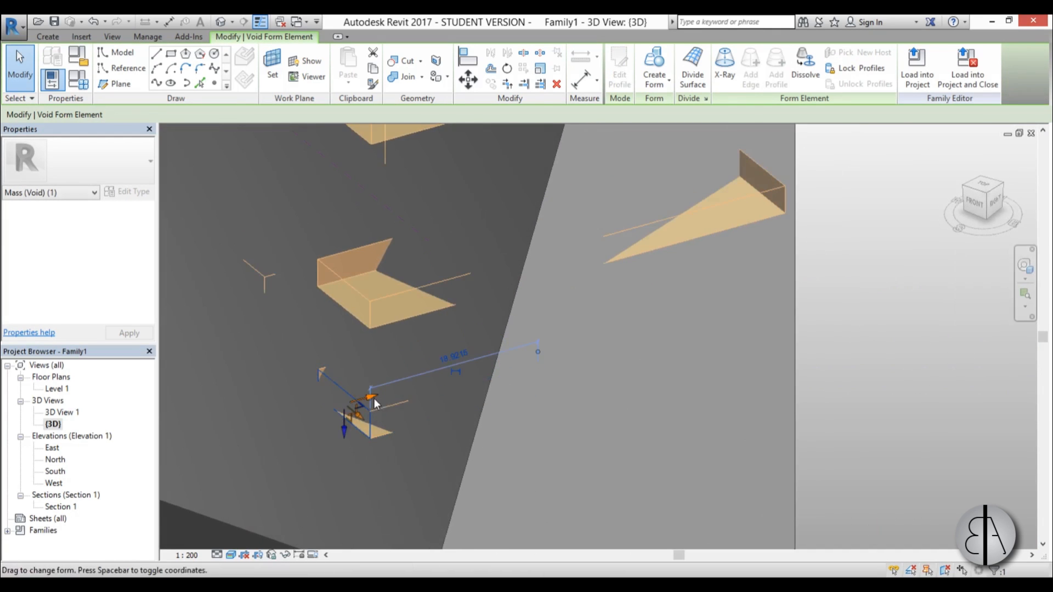
{"action": "left_click_drag", "start_coordinate": [373, 399], "coordinate": [507, 262]}
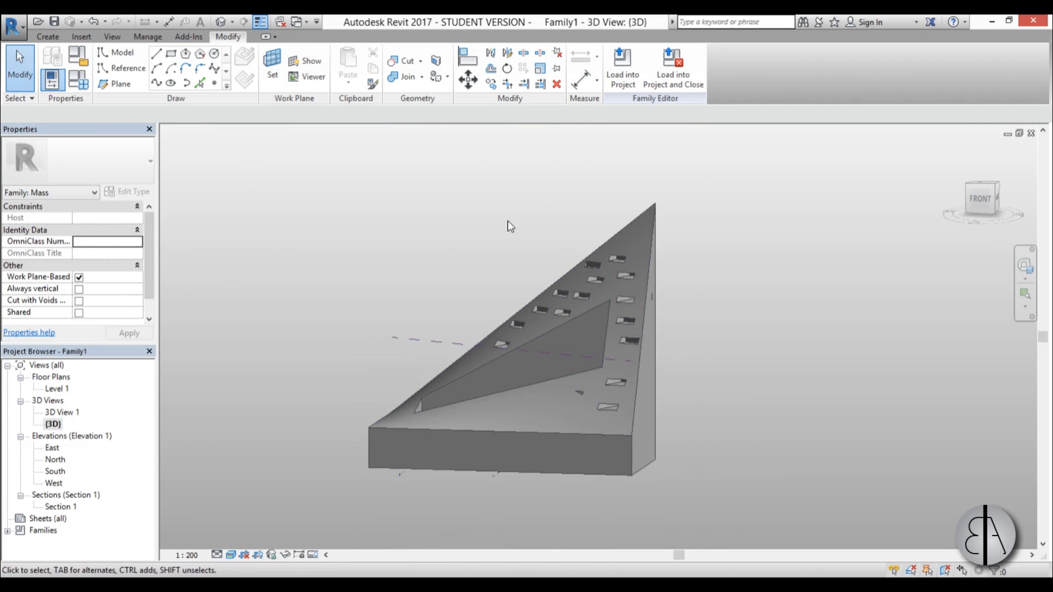
{"action": "left_click_drag", "start_coordinate": [508, 225], "coordinate": [417, 321]}
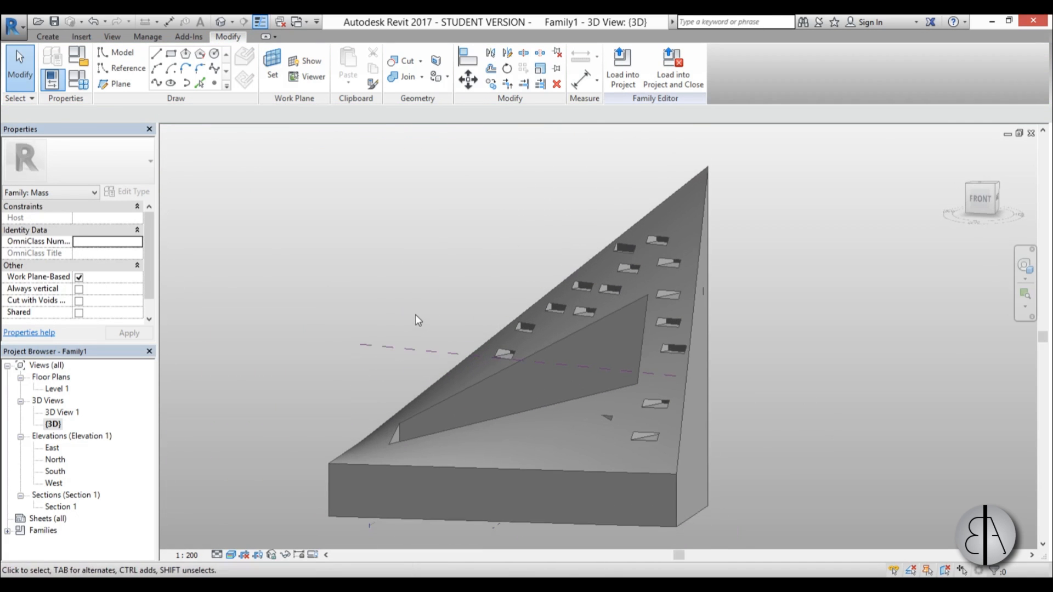